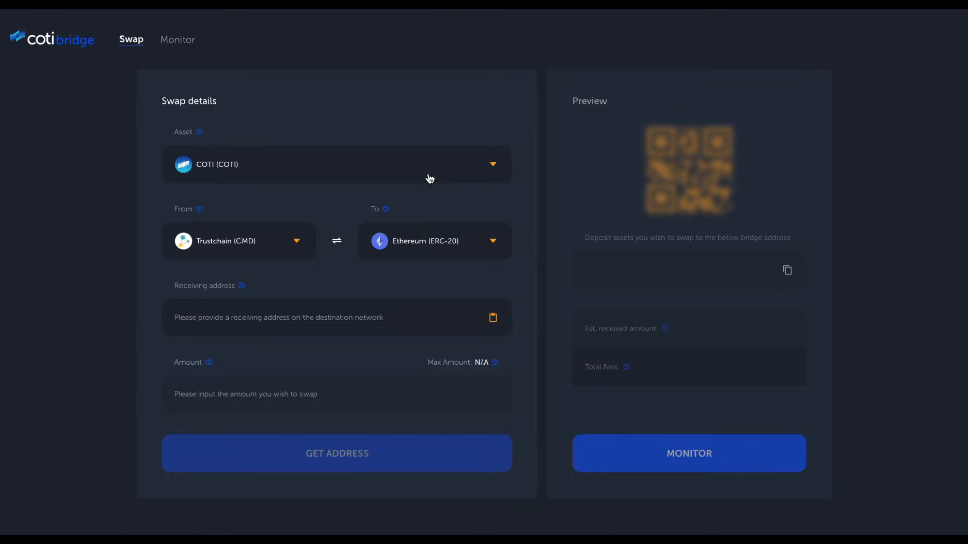
{"action": "mouse_move", "coordinate": [271, 249]}
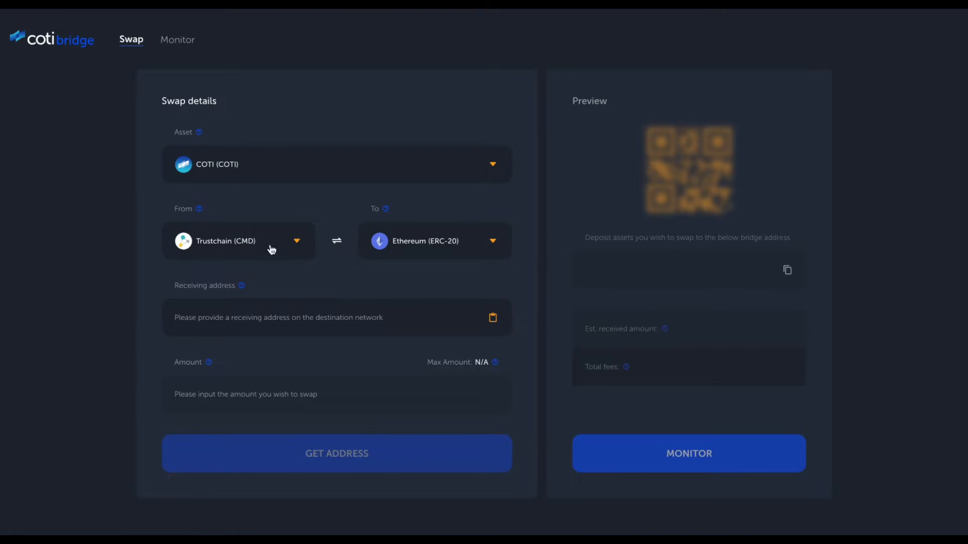
{"action": "mouse_move", "coordinate": [396, 267]}
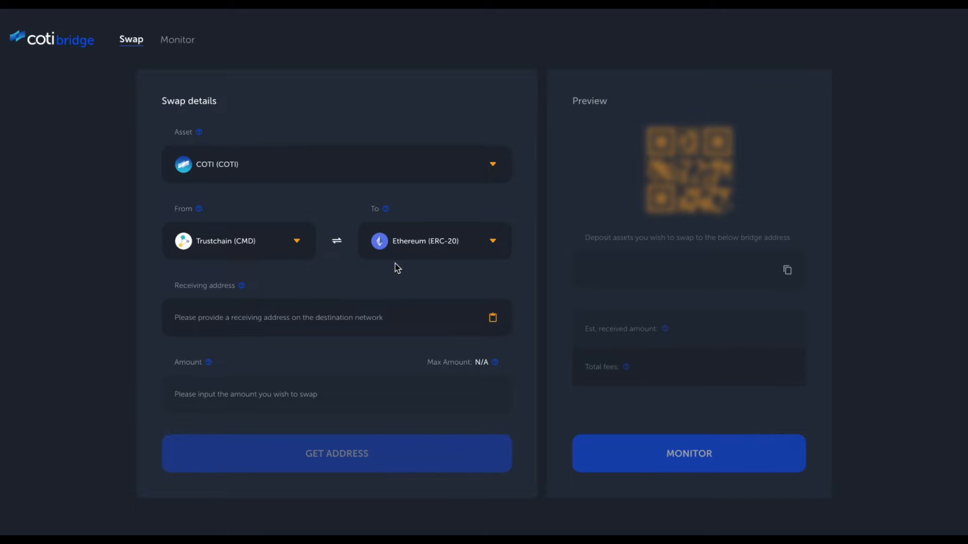
{"action": "mouse_move", "coordinate": [365, 268]}
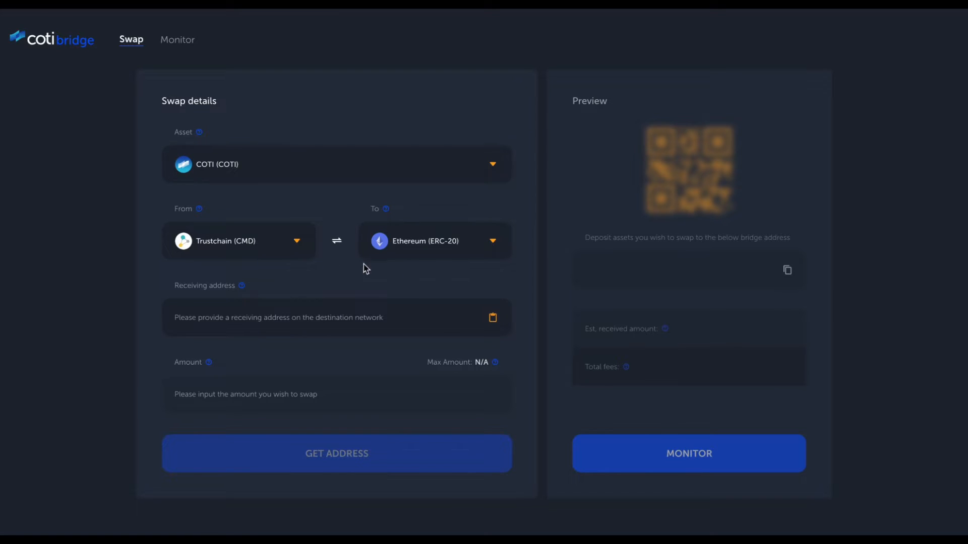
{"action": "mouse_move", "coordinate": [389, 268]}
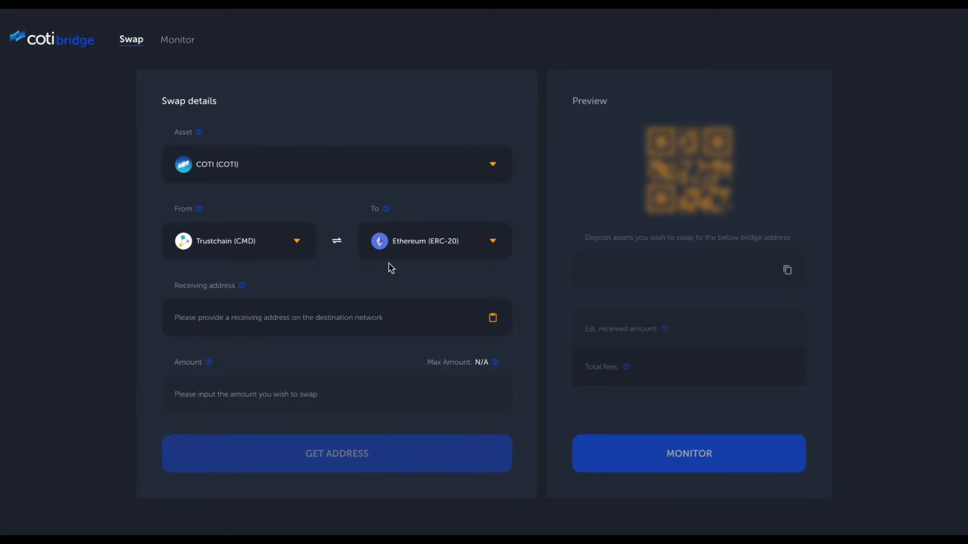
{"action": "mouse_move", "coordinate": [299, 322]}
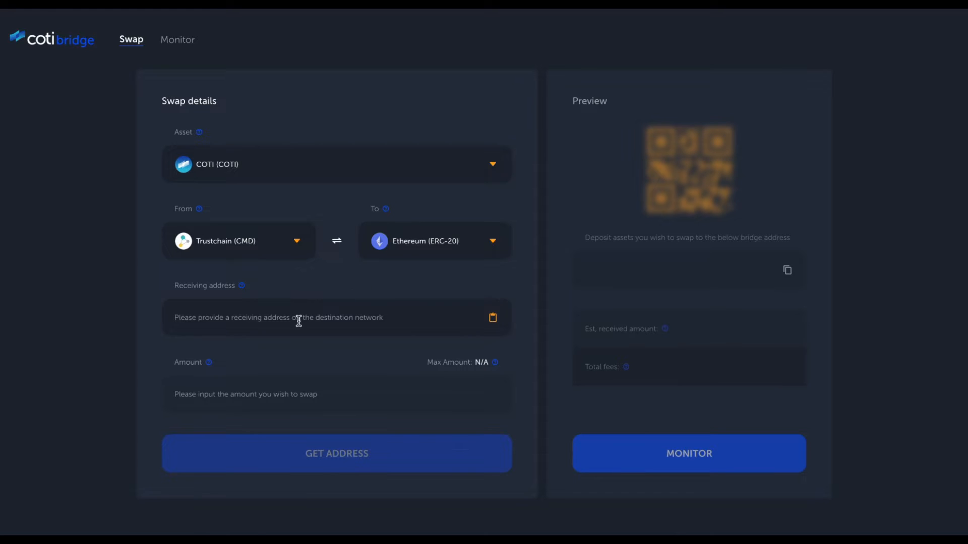
{"action": "mouse_move", "coordinate": [417, 260]}
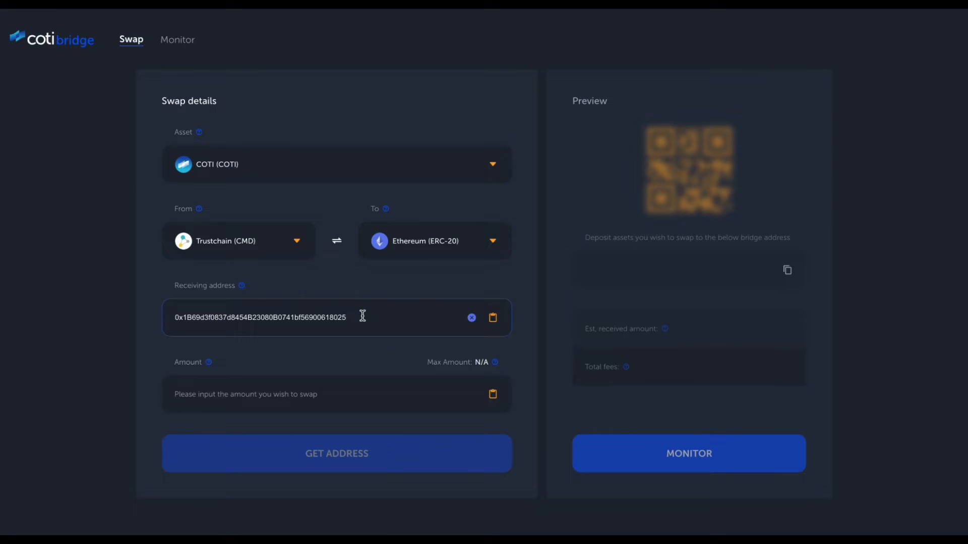
Step: Enter a swap amount of 1,000 COTI and request the deposit address
{"action": "type", "text": "1,000"}
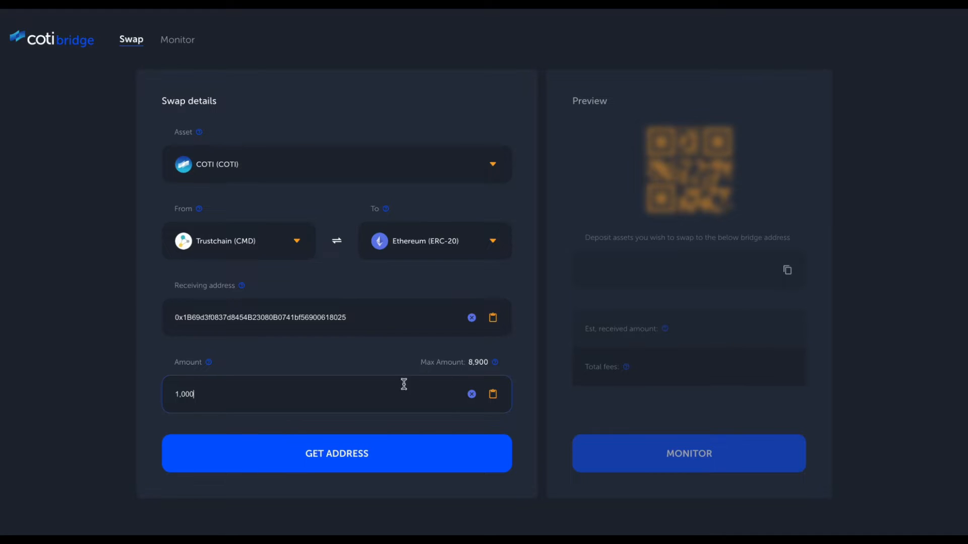
{"action": "mouse_move", "coordinate": [433, 392]}
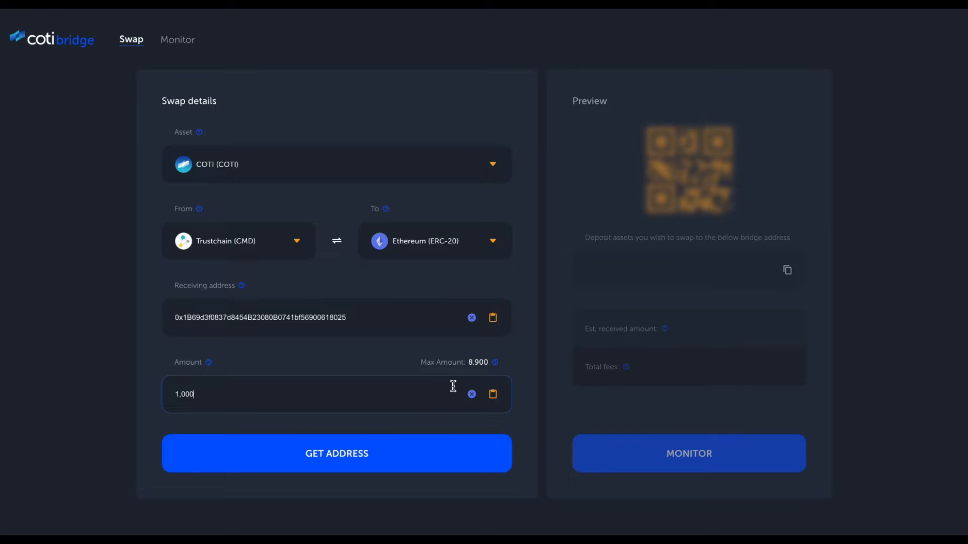
{"action": "left_click", "coordinate": [337, 452]}
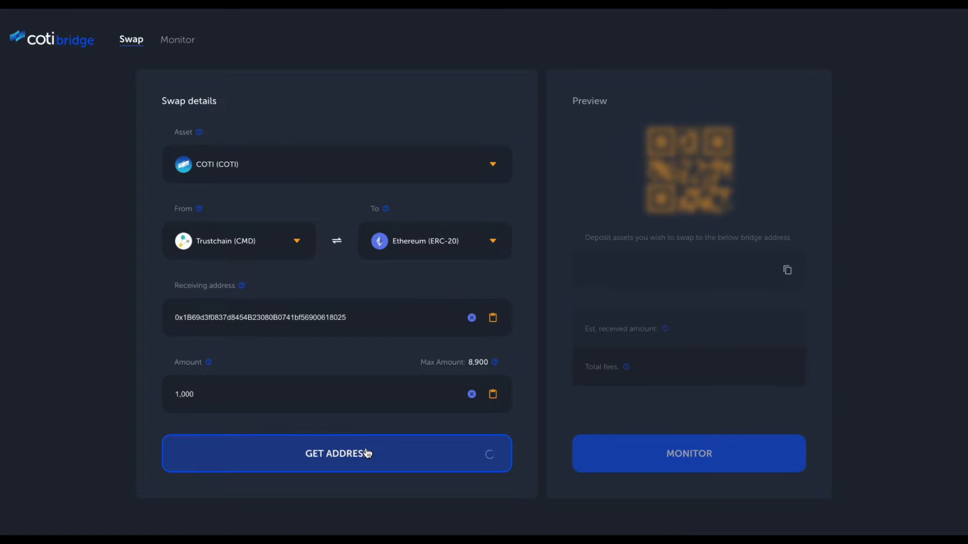
Step: Generate the bridge deposit address (est. 963.30751969 COTI received) and copy it
{"action": "left_click", "coordinate": [337, 453]}
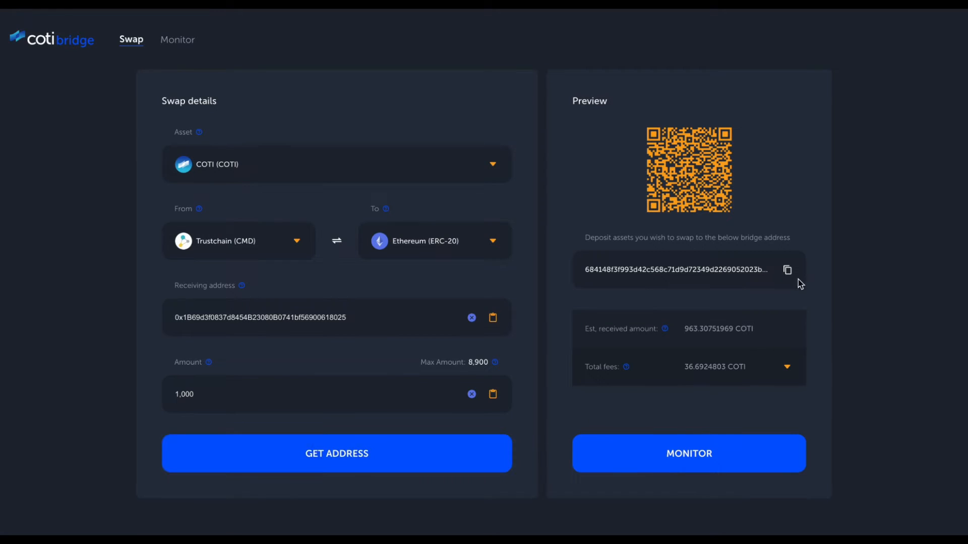
{"action": "left_click", "coordinate": [788, 270]}
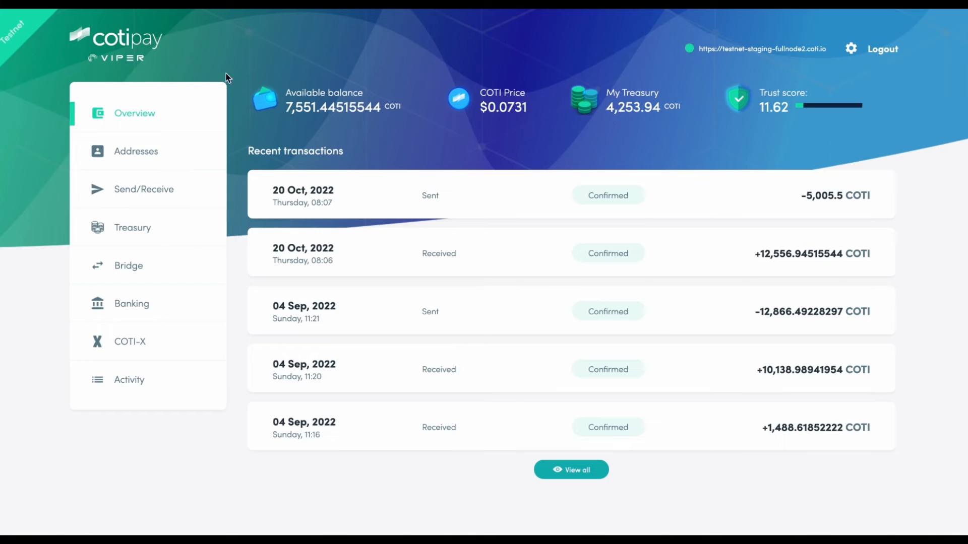
Step: Send 1,000 COTI from the Viper wallet to the deposit address and start monitoring the swap
{"action": "left_click", "coordinate": [144, 190]}
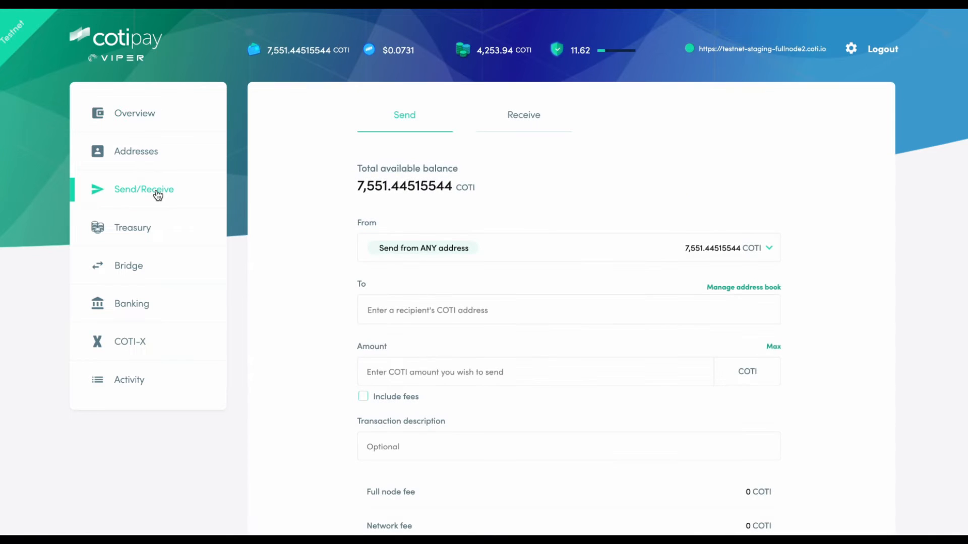
{"action": "mouse_move", "coordinate": [283, 252]}
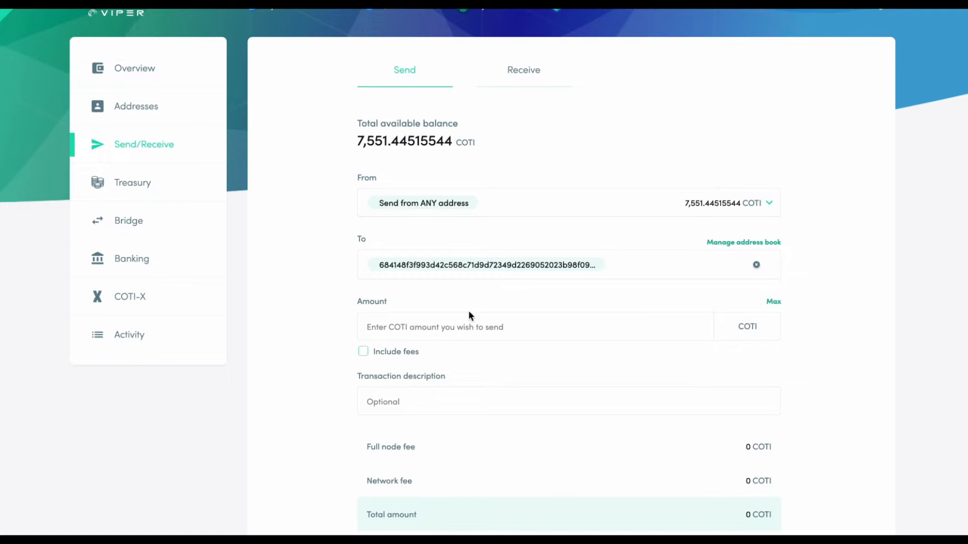
{"action": "type", "text": "1,000"}
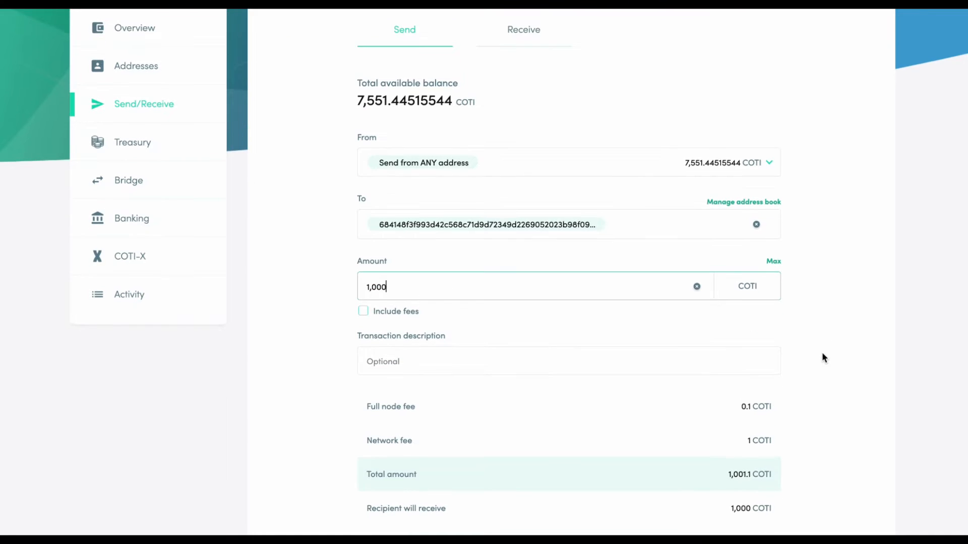
{"action": "scroll", "scroll_direction": "down", "scroll_amount": 3}
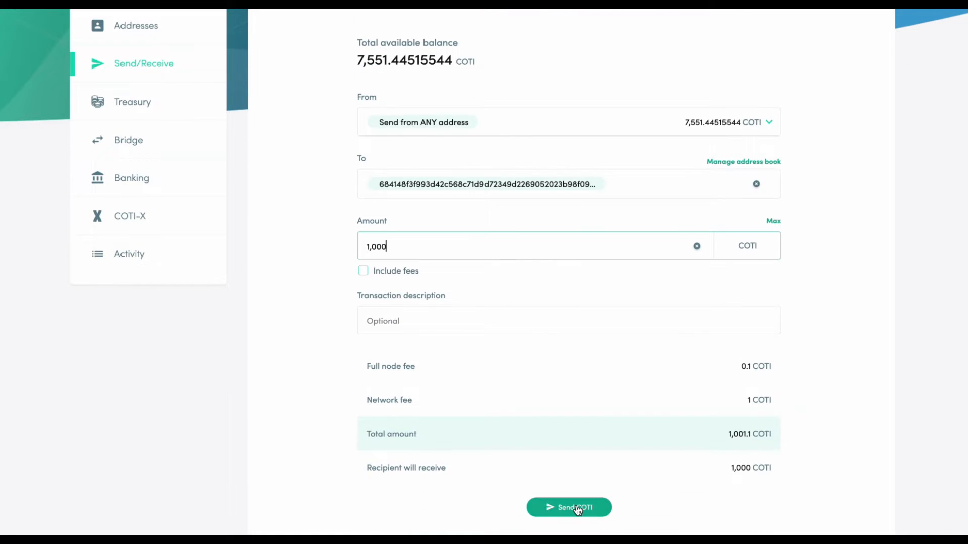
{"action": "left_click", "coordinate": [568, 507]}
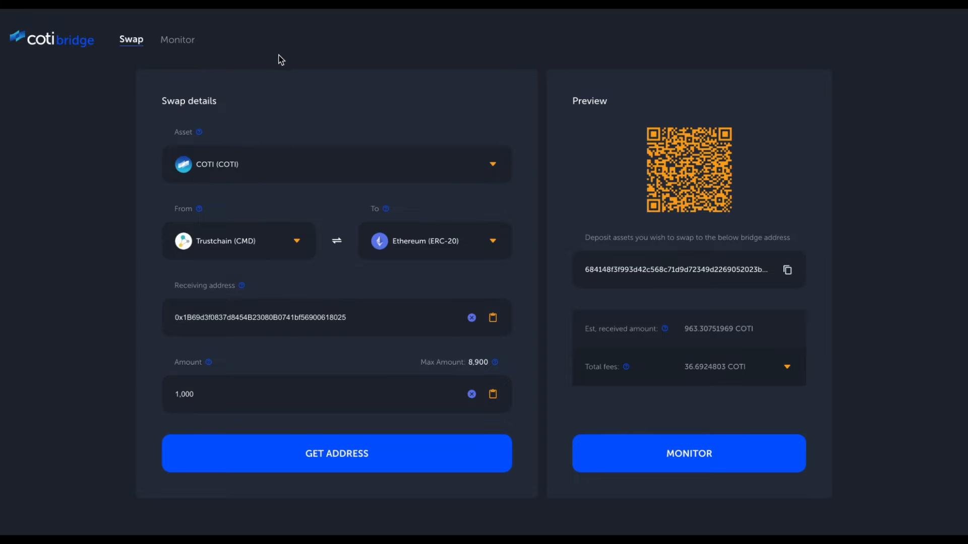
{"action": "mouse_move", "coordinate": [678, 326]}
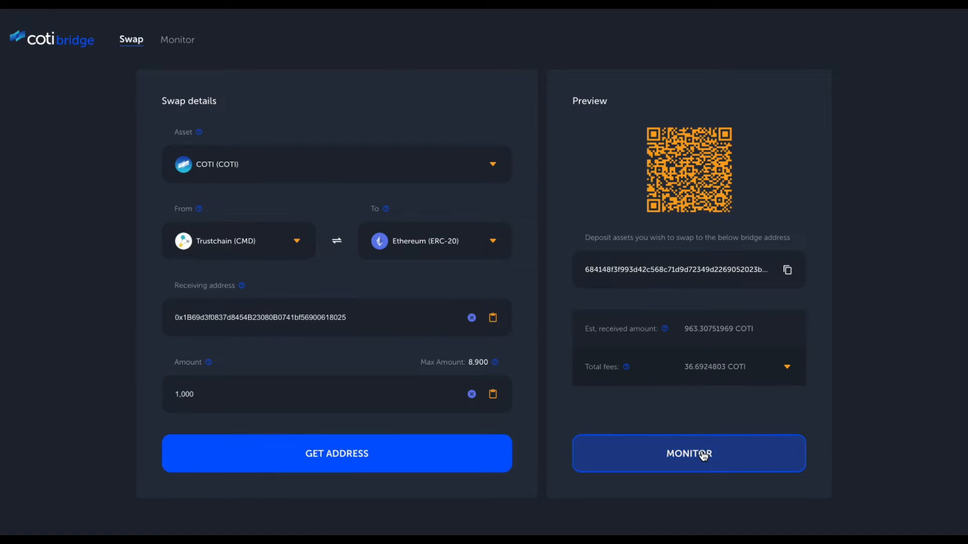
{"action": "left_click", "coordinate": [688, 453]}
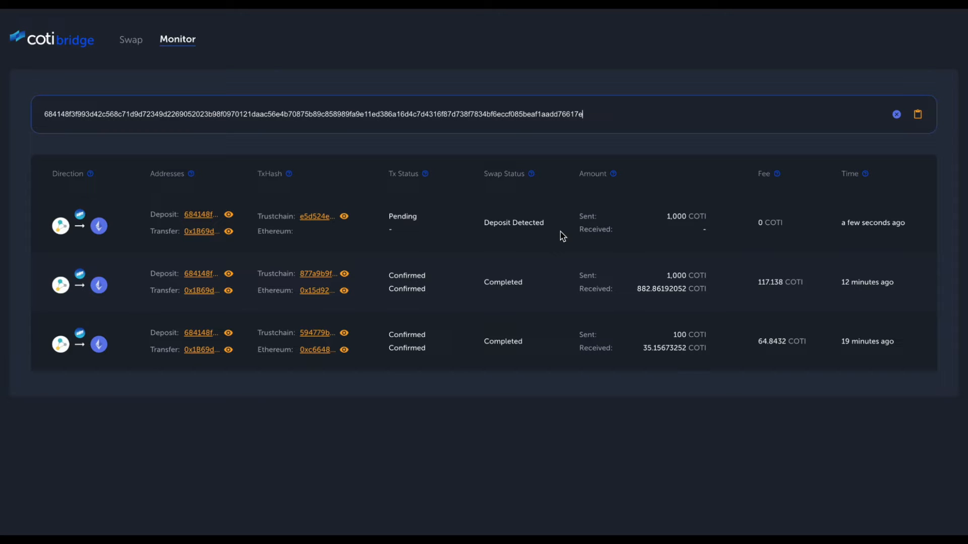
{"action": "mouse_move", "coordinate": [546, 287]}
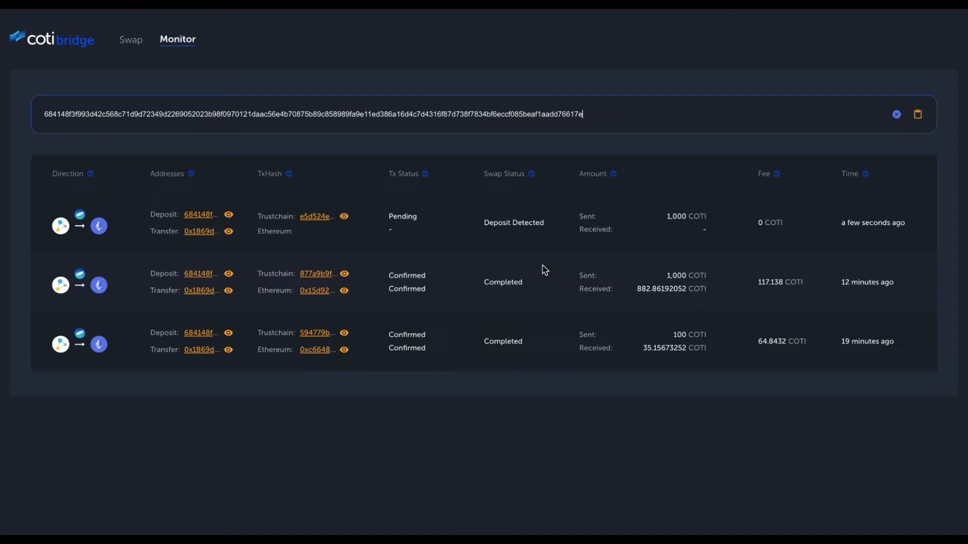
{"action": "mouse_move", "coordinate": [464, 243]}
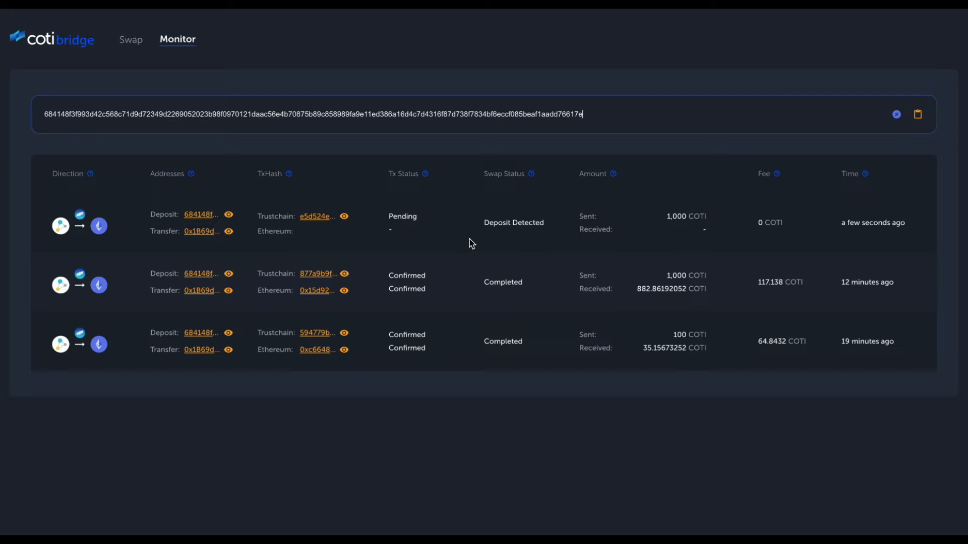
{"action": "mouse_move", "coordinate": [481, 241]}
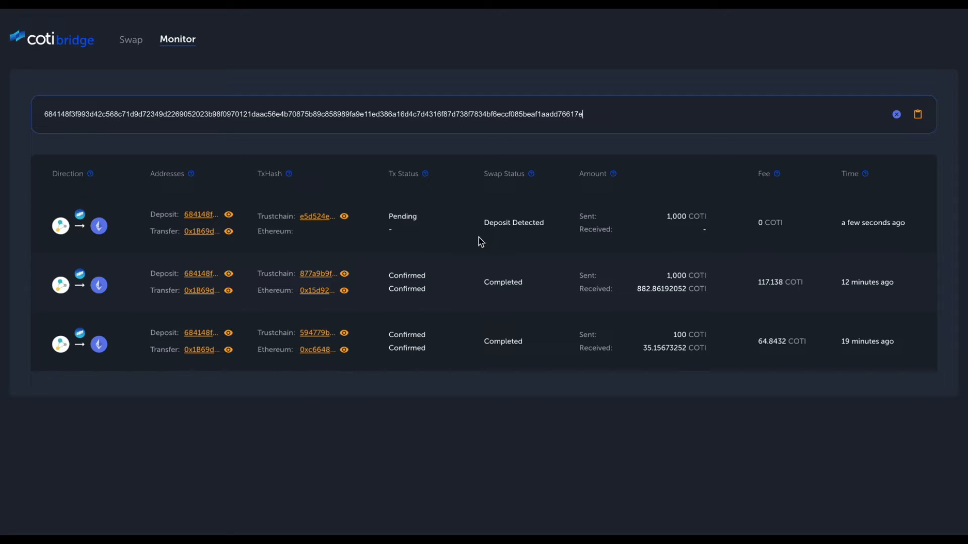
{"action": "mouse_move", "coordinate": [445, 244]}
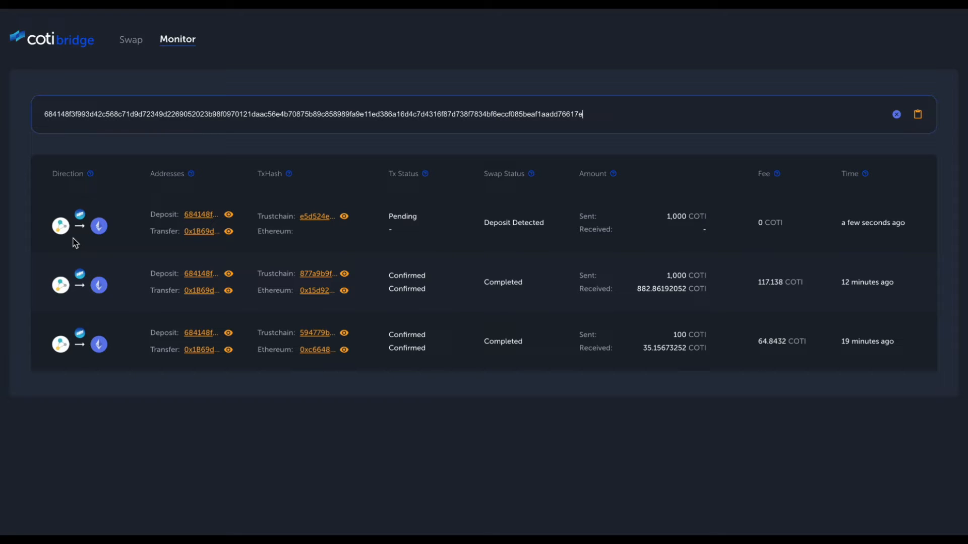
{"action": "mouse_move", "coordinate": [66, 238]}
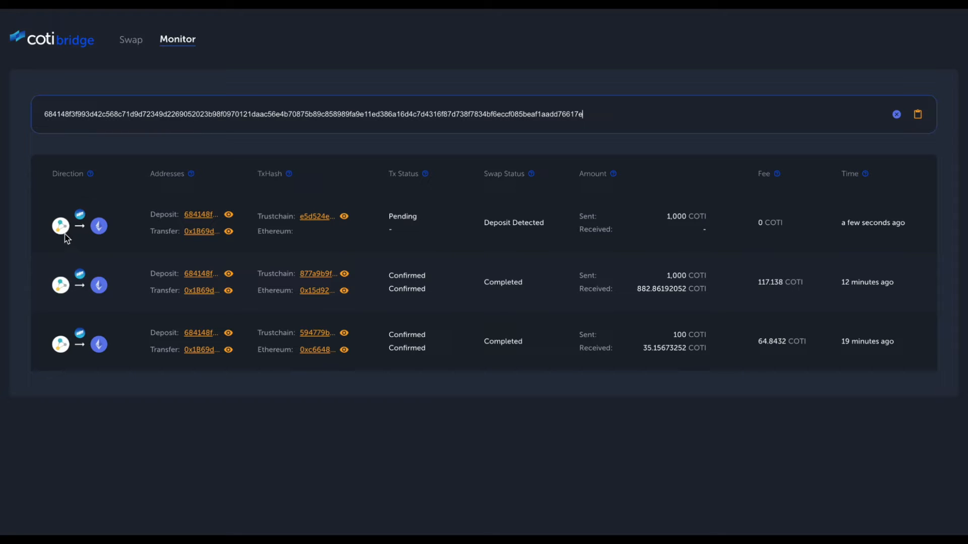
{"action": "mouse_move", "coordinate": [103, 240]}
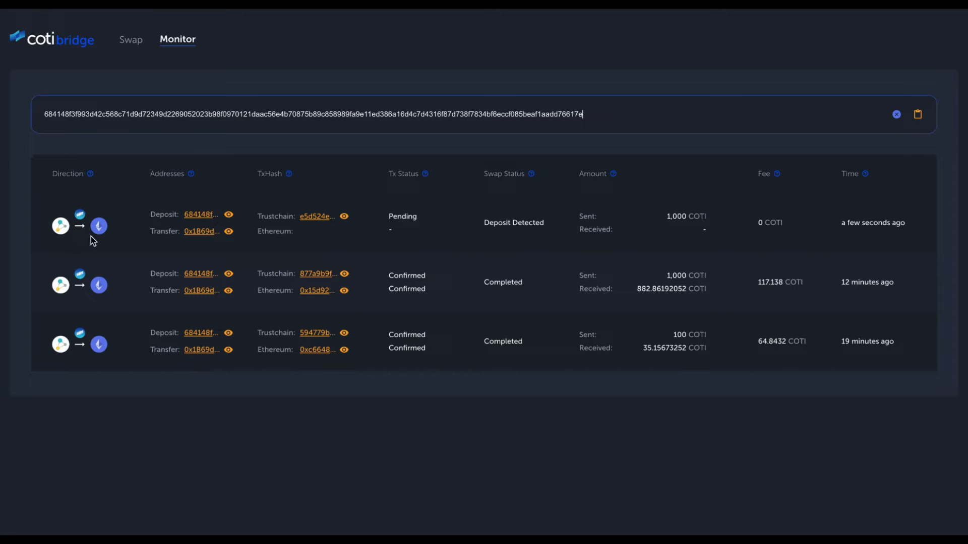
{"action": "mouse_move", "coordinate": [81, 223]}
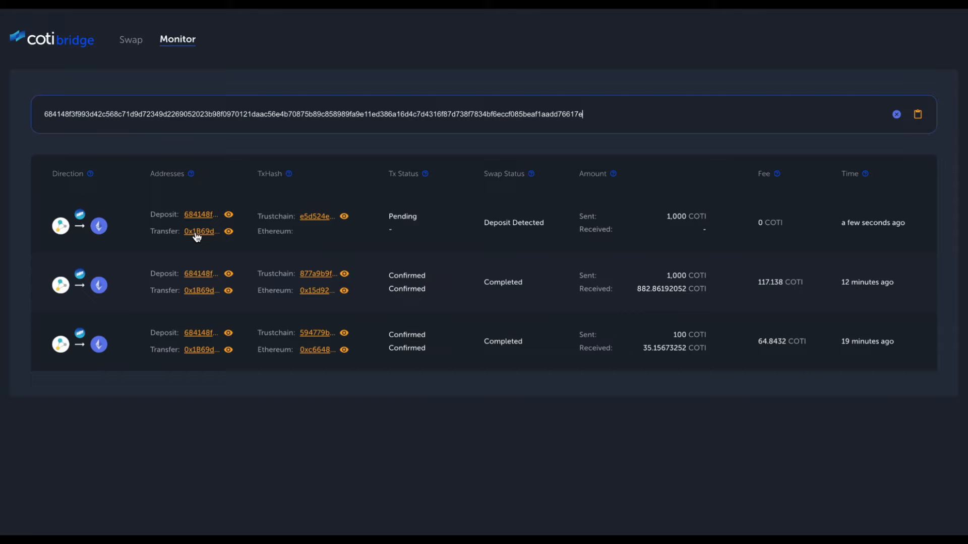
{"action": "mouse_move", "coordinate": [206, 224]}
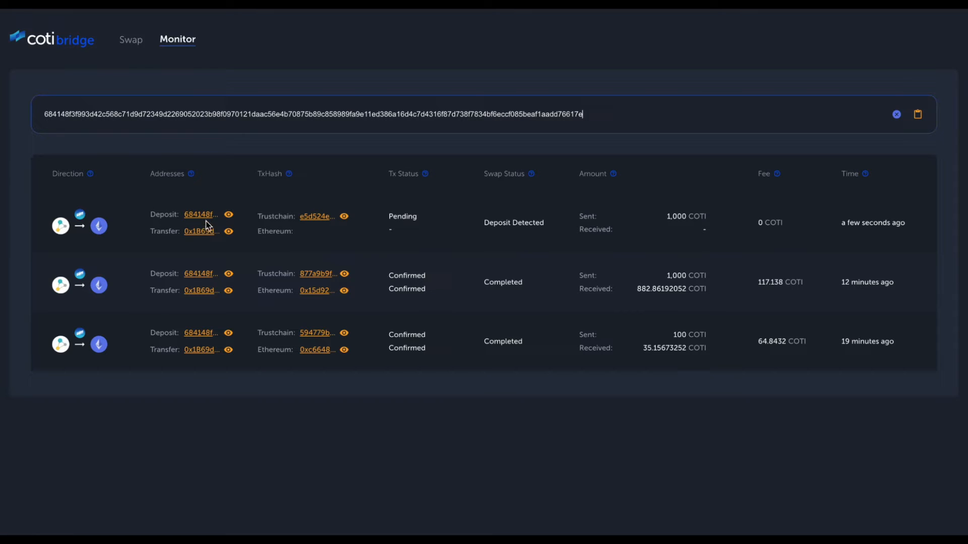
{"action": "mouse_move", "coordinate": [201, 237]}
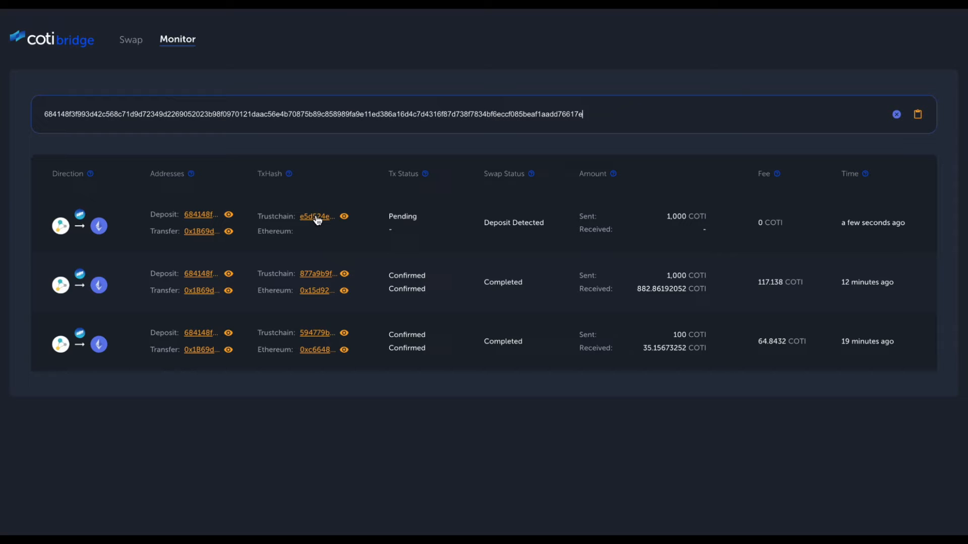
{"action": "mouse_move", "coordinate": [321, 233]}
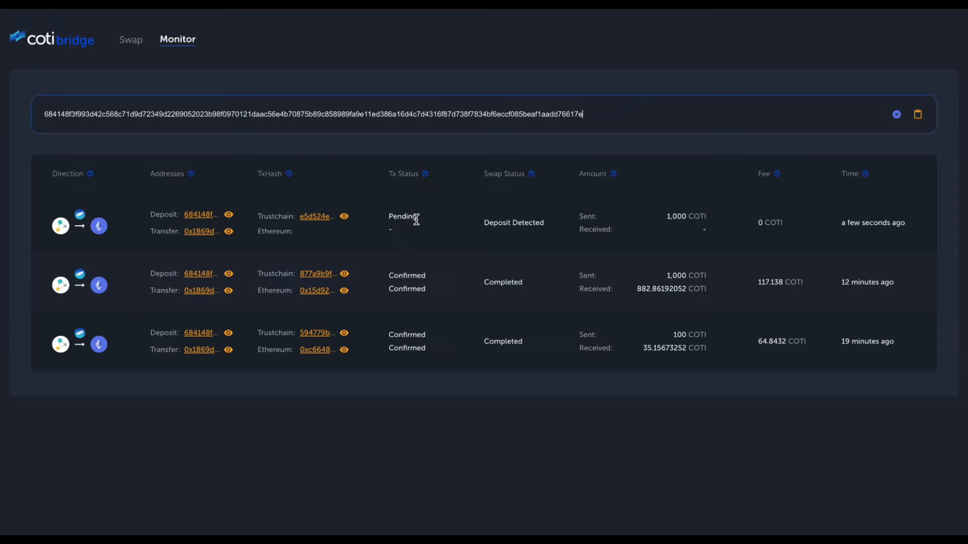
{"action": "mouse_move", "coordinate": [419, 223]}
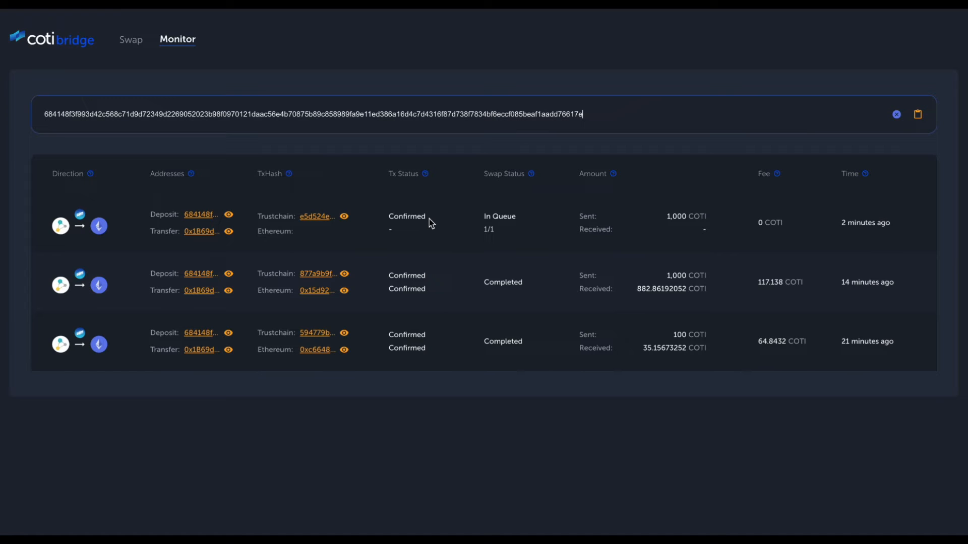
{"action": "mouse_move", "coordinate": [474, 216]}
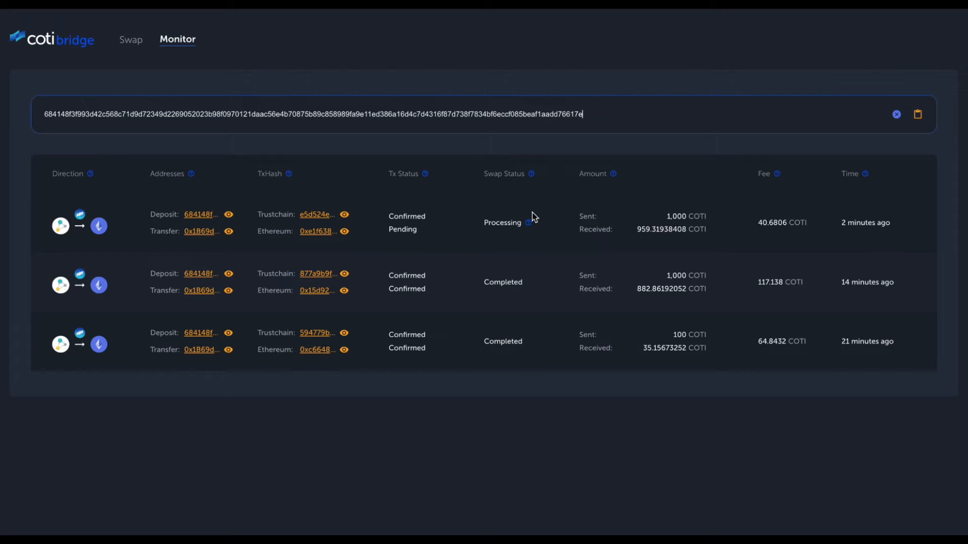
{"action": "mouse_move", "coordinate": [372, 251]}
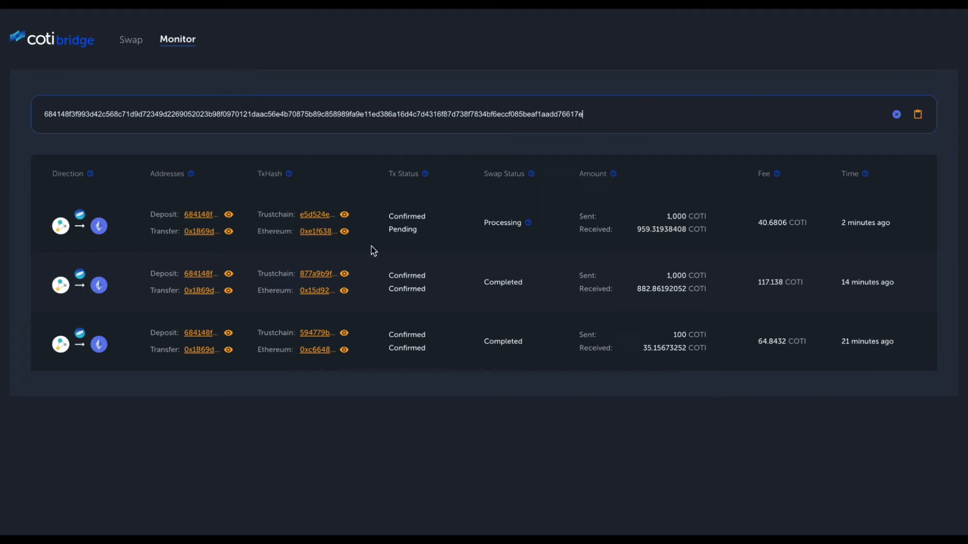
{"action": "mouse_move", "coordinate": [311, 247]}
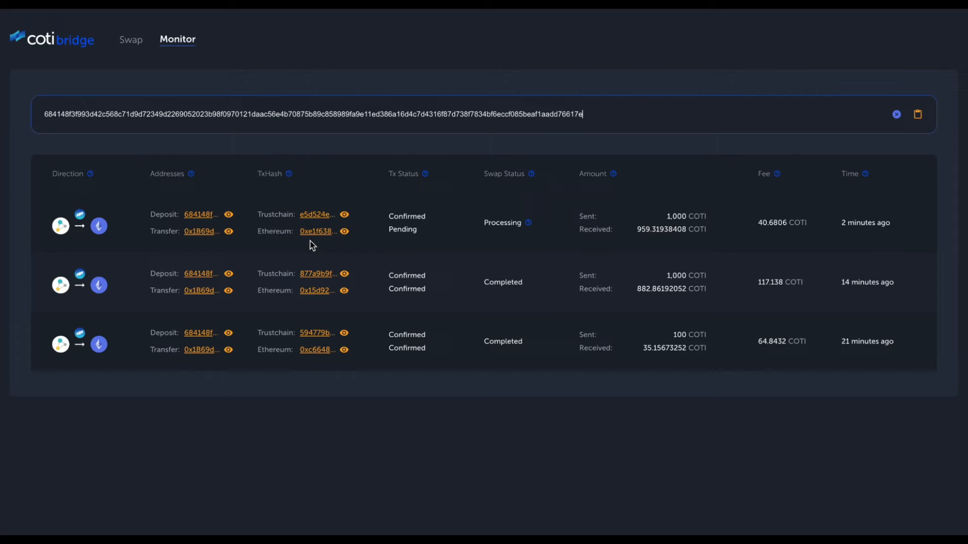
{"action": "mouse_move", "coordinate": [319, 243]}
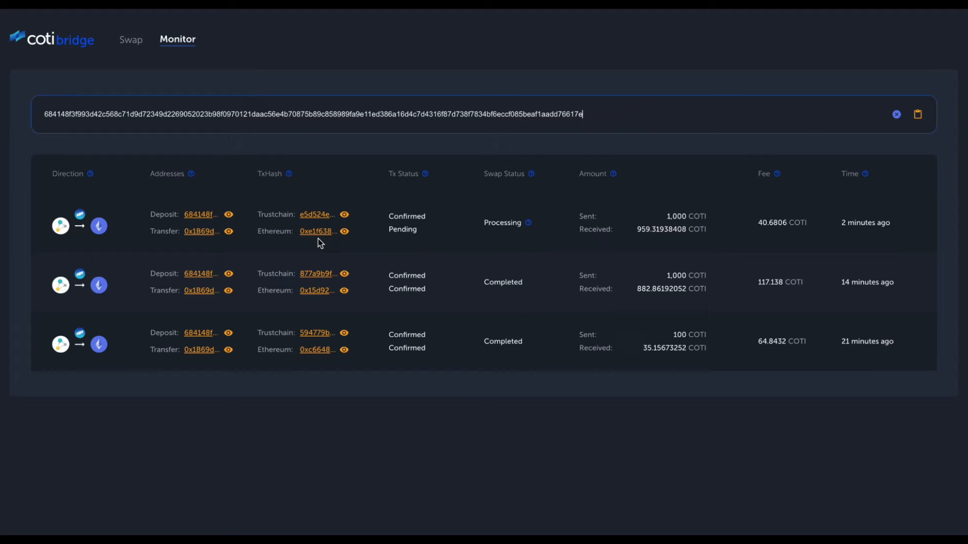
{"action": "mouse_move", "coordinate": [408, 241]}
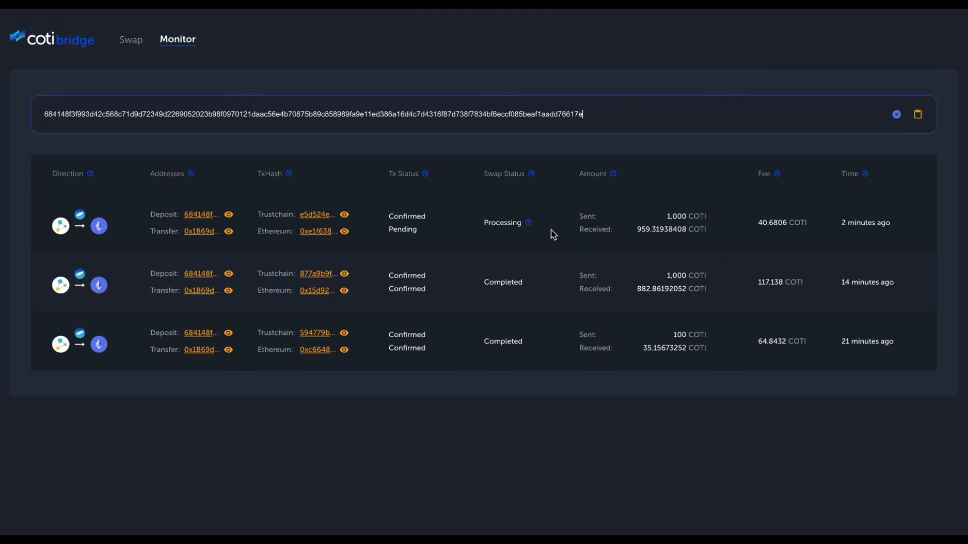
{"action": "mouse_move", "coordinate": [683, 221]}
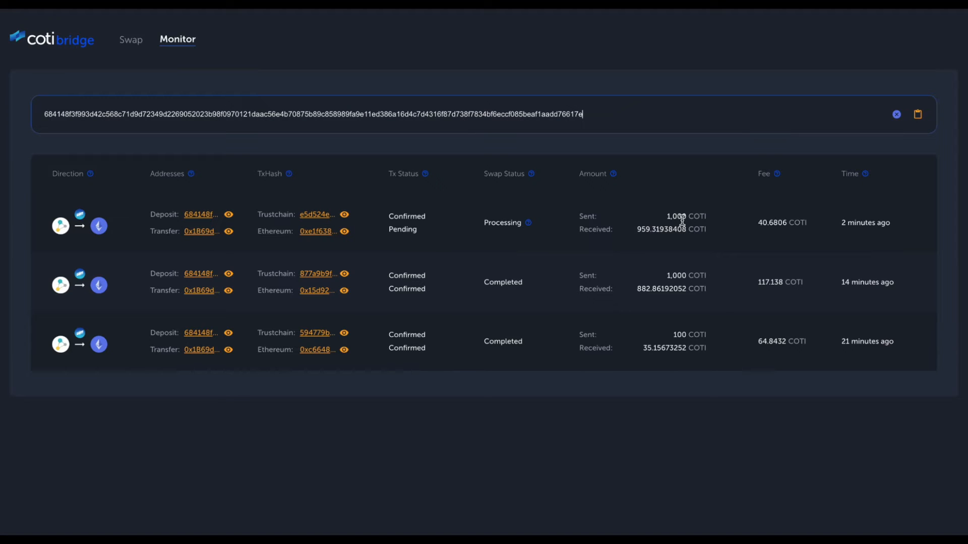
{"action": "mouse_move", "coordinate": [711, 222]}
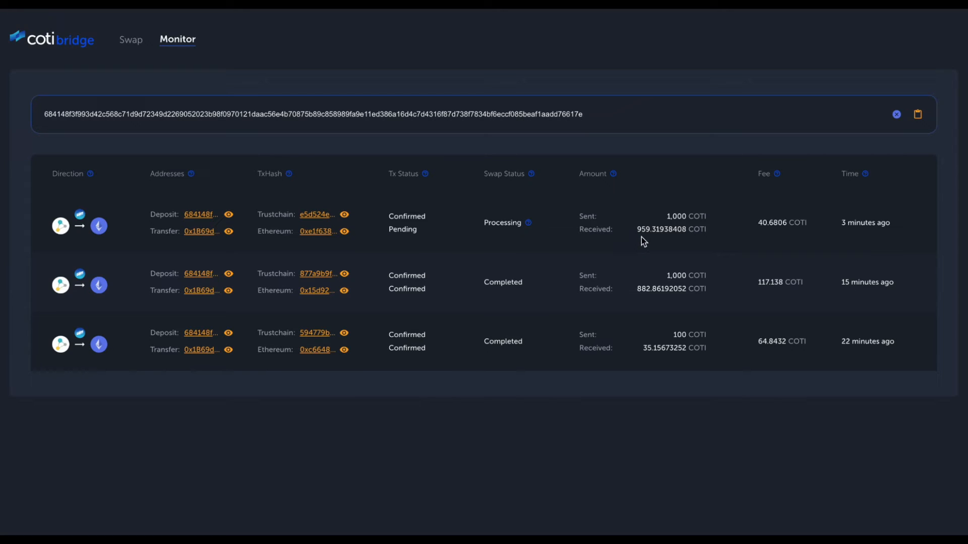
{"action": "mouse_move", "coordinate": [782, 235]}
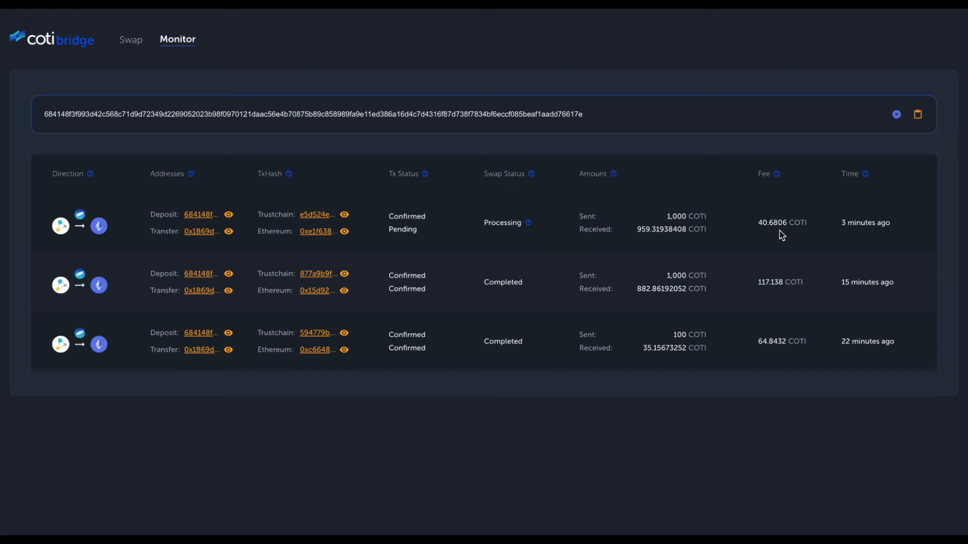
{"action": "mouse_move", "coordinate": [734, 243]}
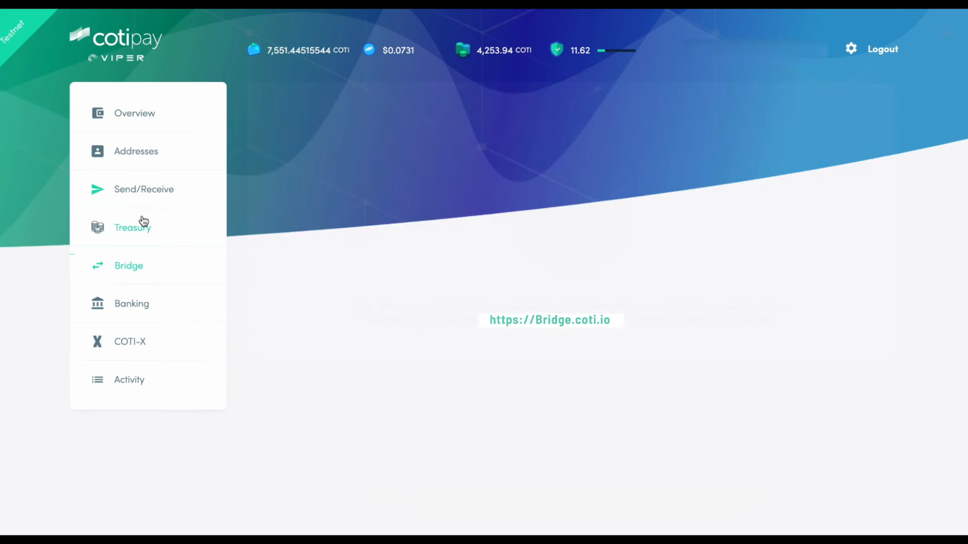
{"action": "left_click", "coordinate": [128, 265]}
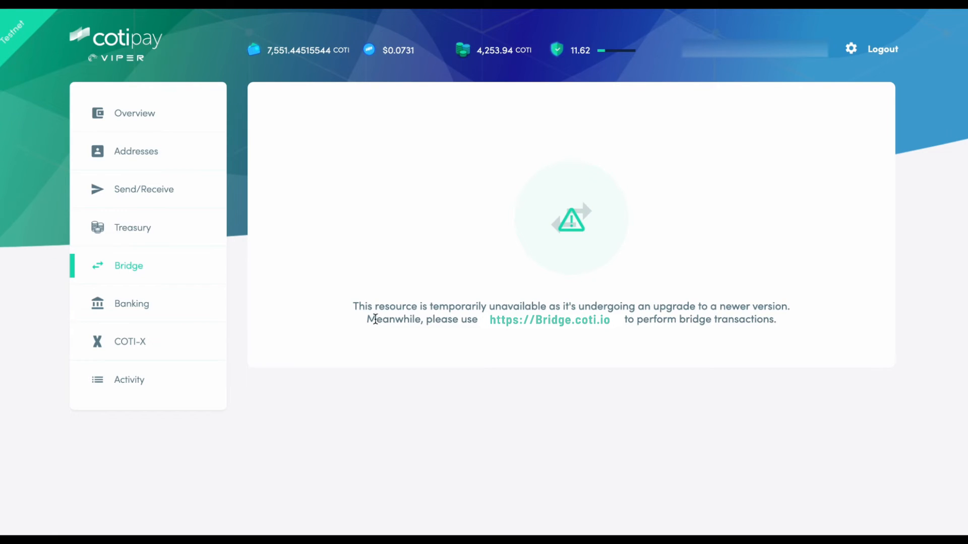
{"action": "mouse_move", "coordinate": [455, 204]}
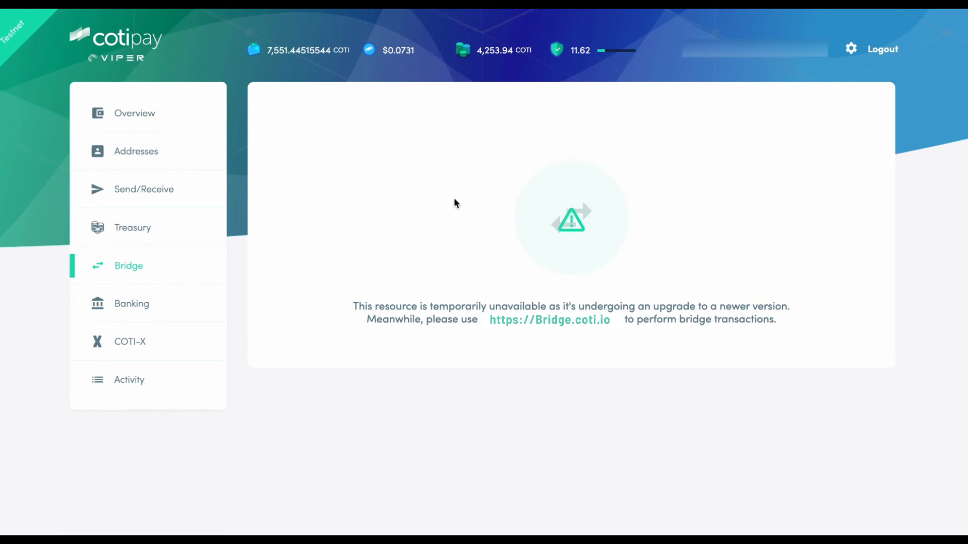
{"action": "mouse_move", "coordinate": [611, 235]}
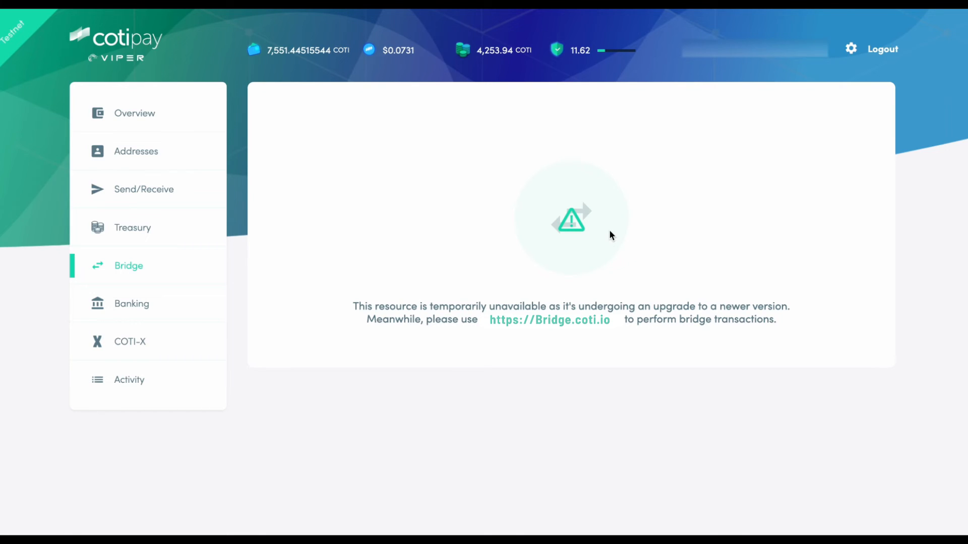
{"action": "mouse_move", "coordinate": [494, 208]}
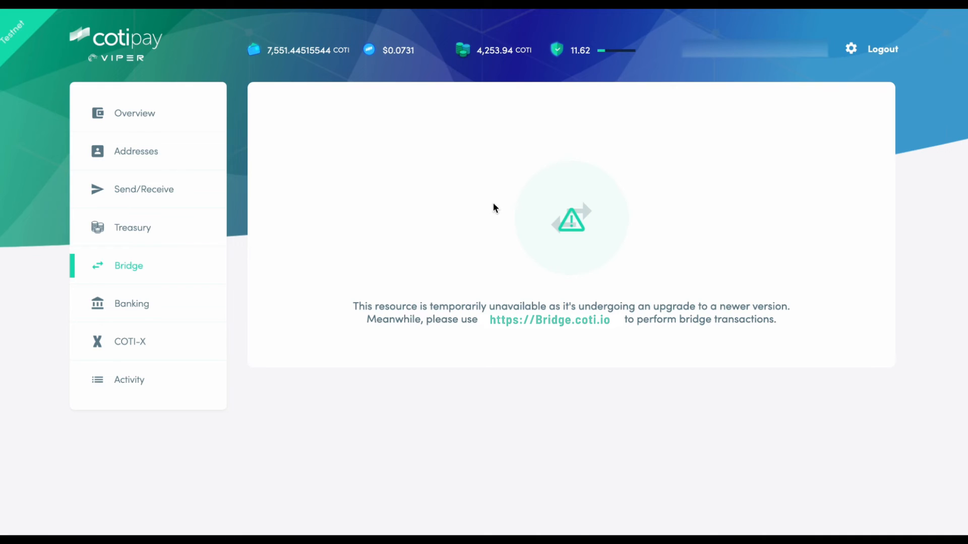
Step: Check the 1,000 COTI swap shows Completed in Monitor, then return to the swap form
{"action": "left_click", "coordinate": [549, 319]}
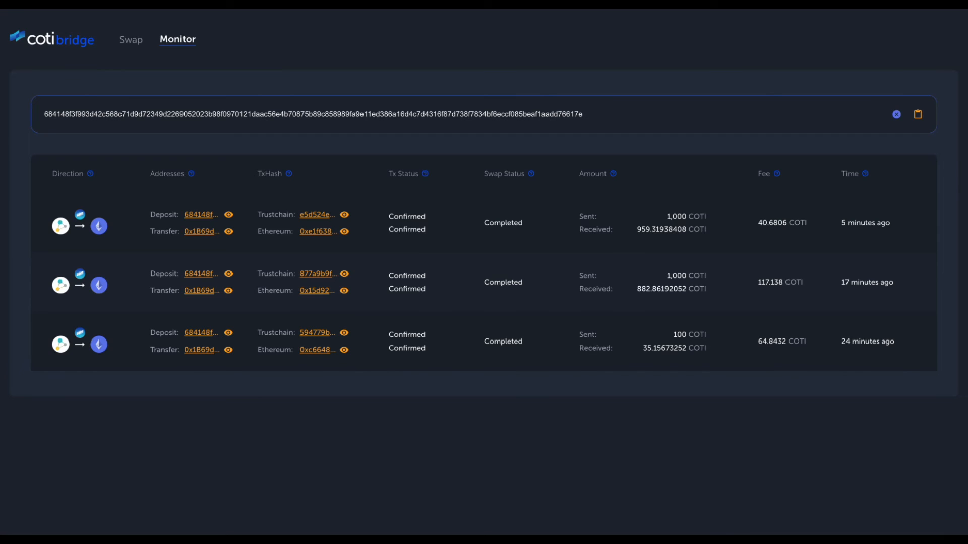
{"action": "mouse_move", "coordinate": [538, 260]}
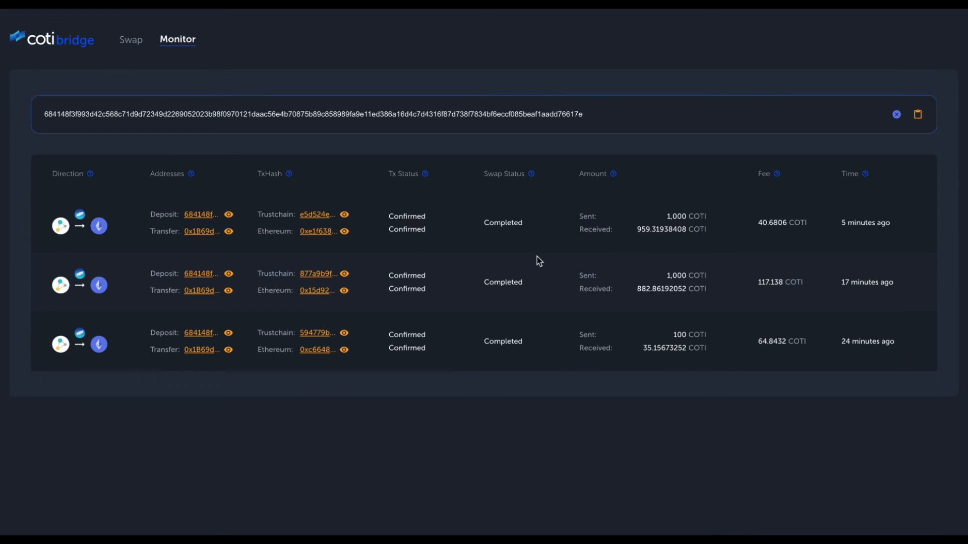
{"action": "mouse_move", "coordinate": [509, 245]}
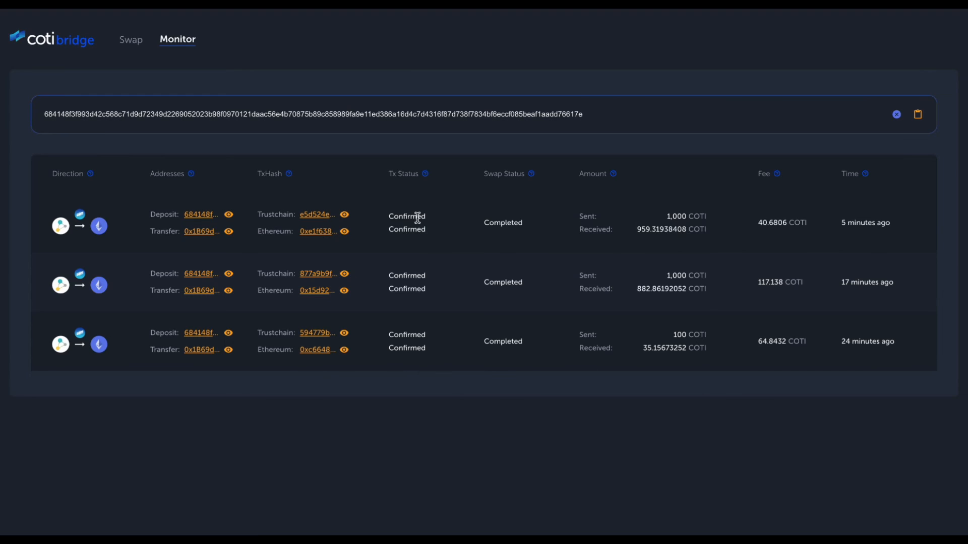
{"action": "mouse_move", "coordinate": [429, 222]}
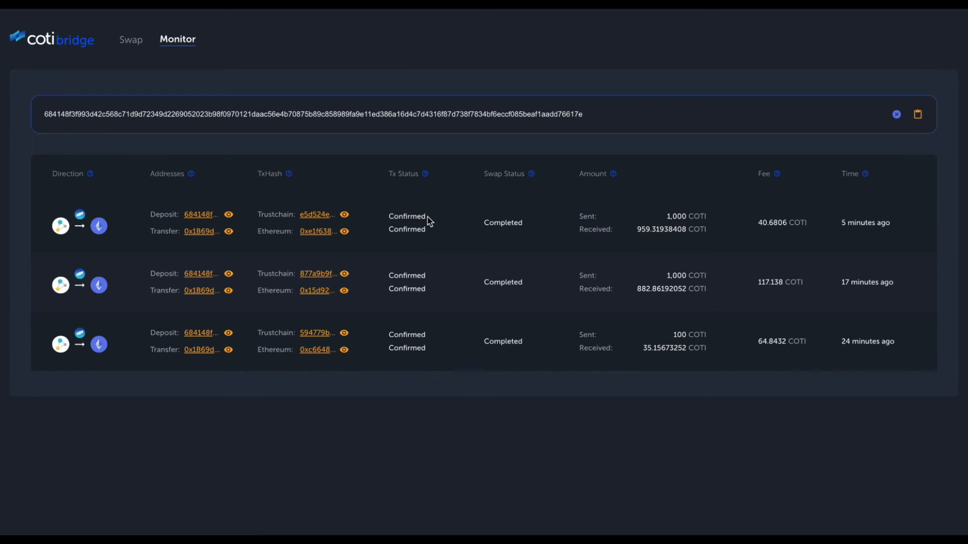
{"action": "mouse_move", "coordinate": [429, 239]}
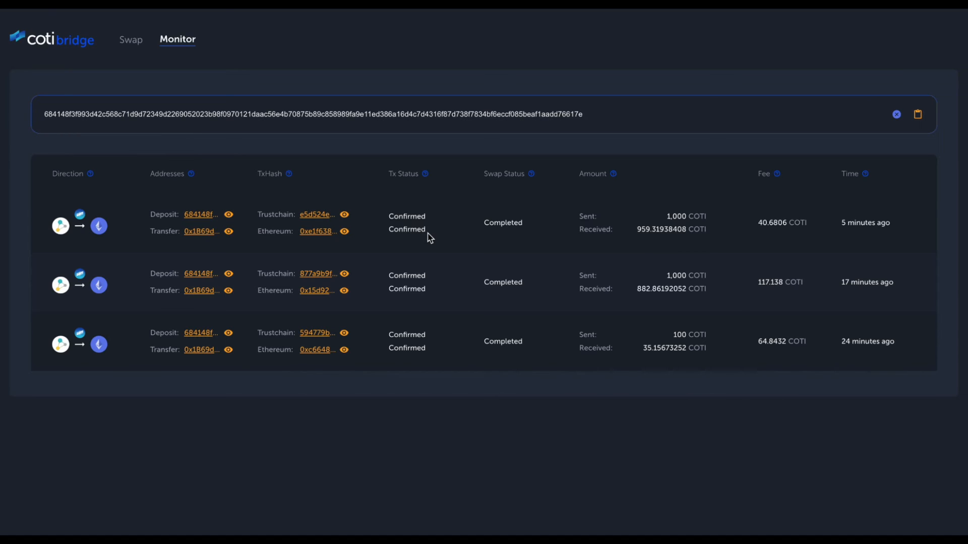
{"action": "mouse_move", "coordinate": [488, 240]}
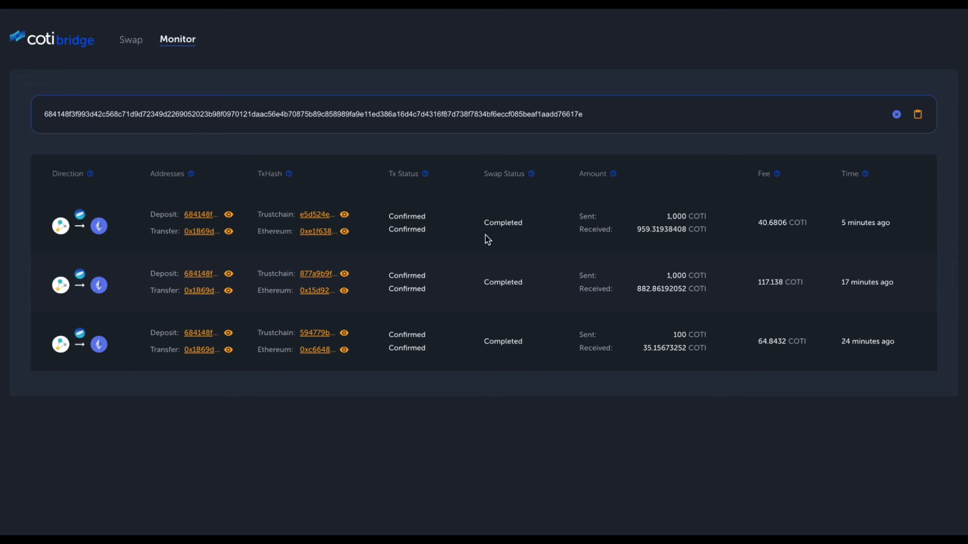
{"action": "mouse_move", "coordinate": [518, 236]}
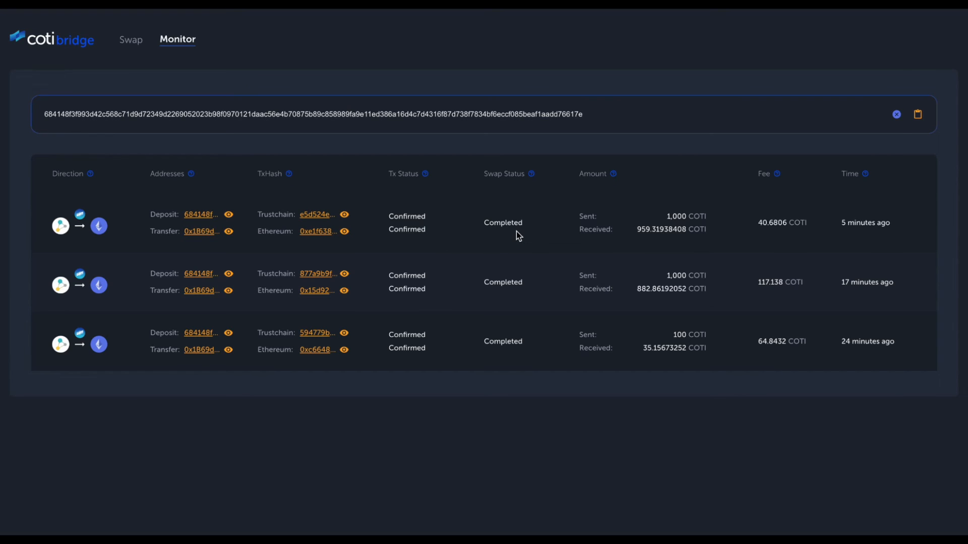
{"action": "mouse_move", "coordinate": [501, 235]}
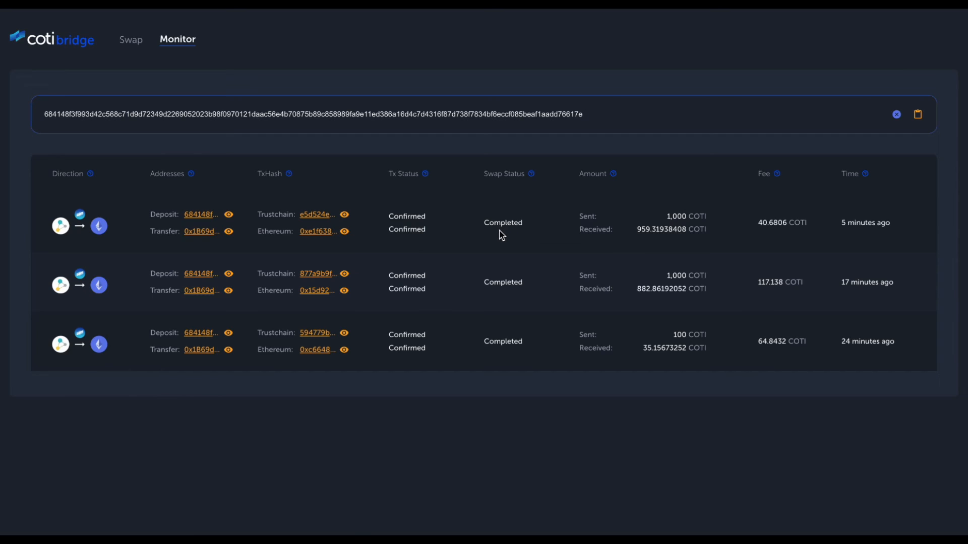
{"action": "left_click", "coordinate": [131, 39]}
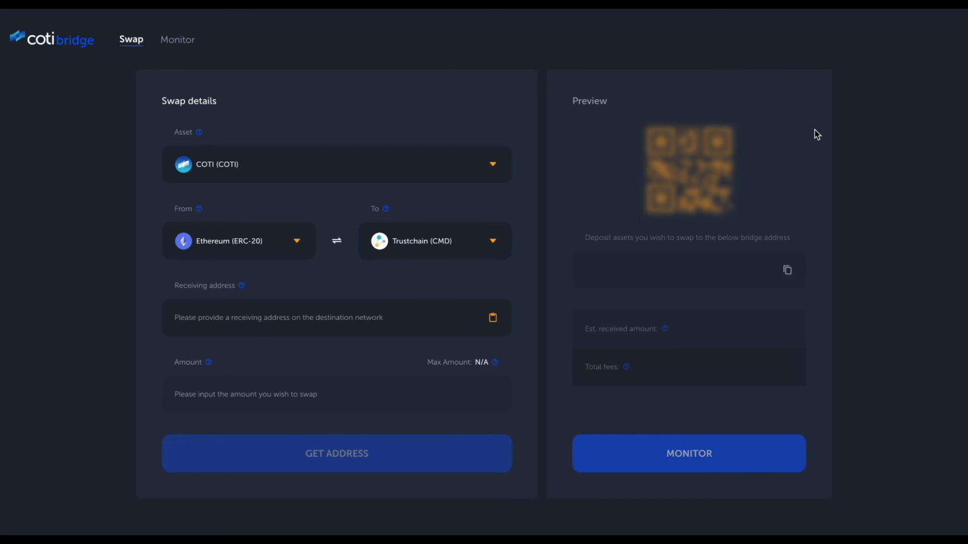
{"action": "mouse_move", "coordinate": [433, 170]}
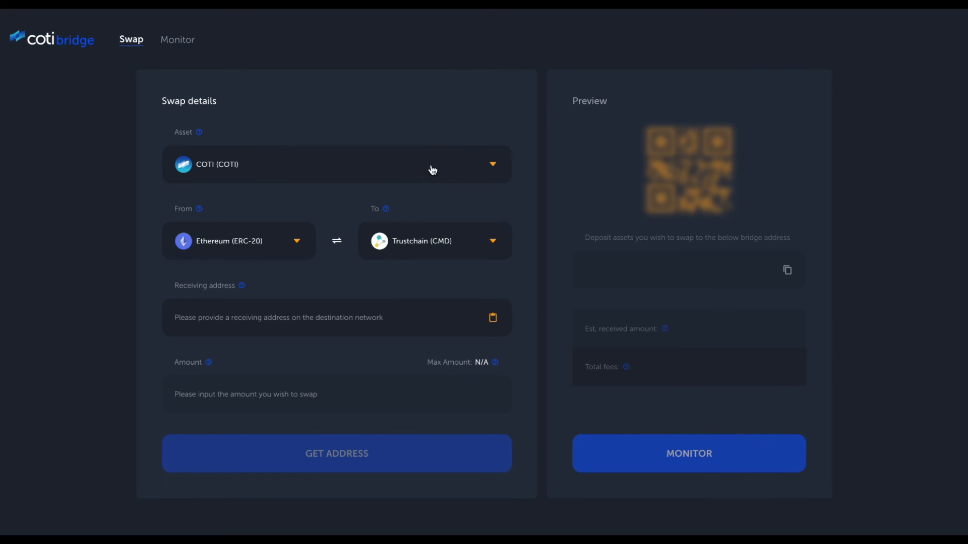
{"action": "mouse_move", "coordinate": [394, 243]}
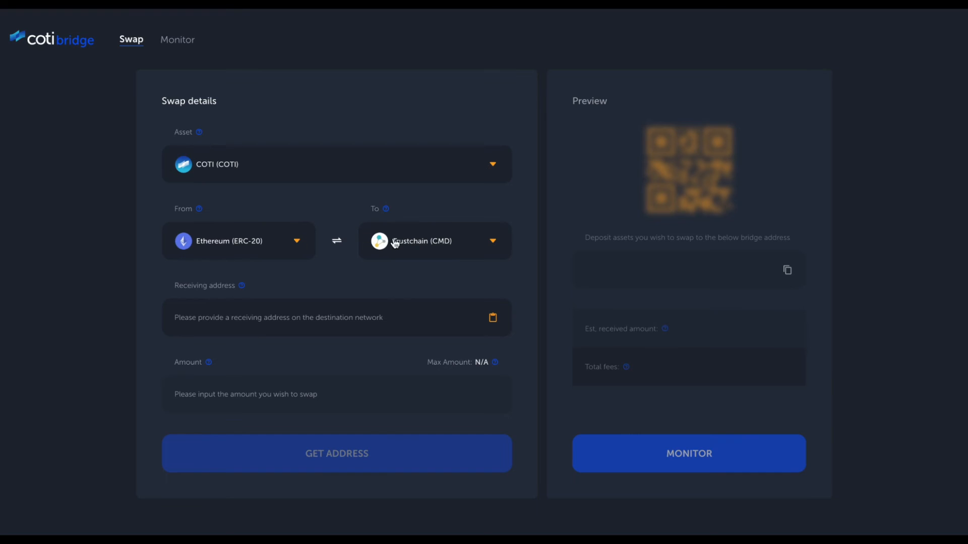
Step: Enter the Trustchain receiving address and 1,000 COTI, generating a deposit address estimating 950 COTI received
{"action": "left_click", "coordinate": [326, 317]}
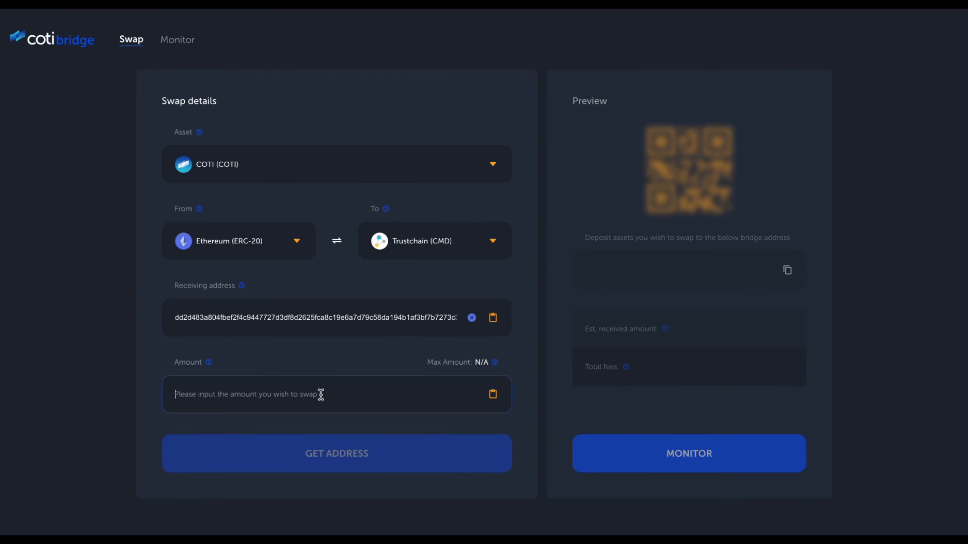
{"action": "type", "text": "1,000"}
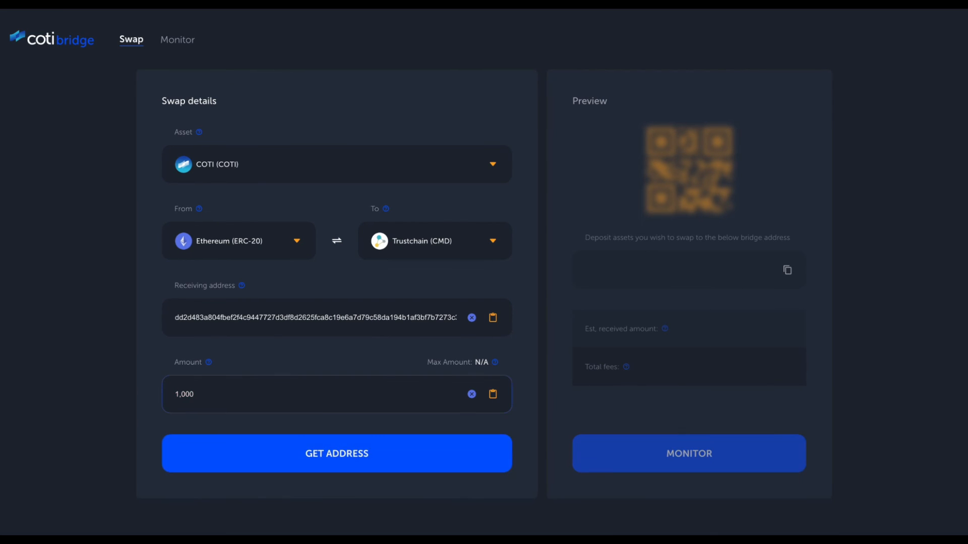
{"action": "left_click", "coordinate": [336, 453]}
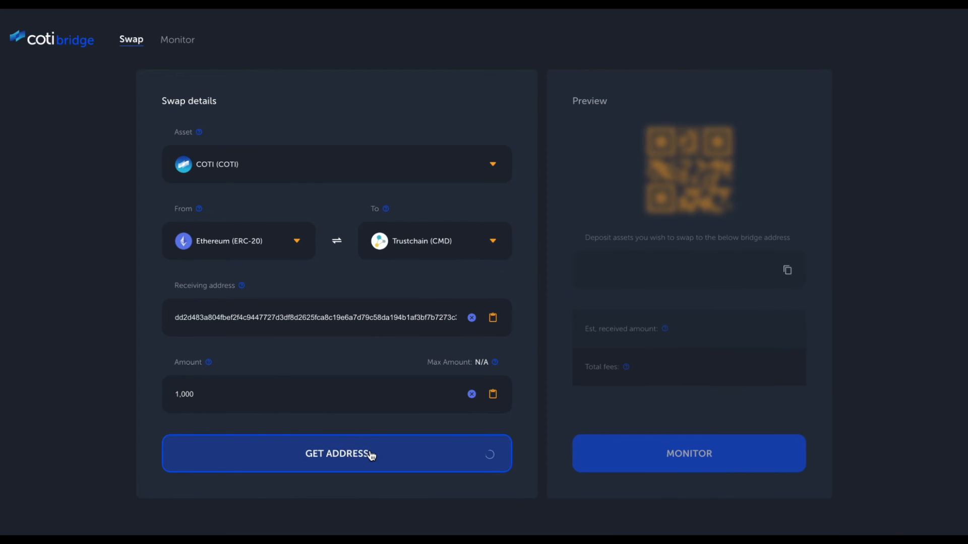
{"action": "left_click", "coordinate": [337, 454]}
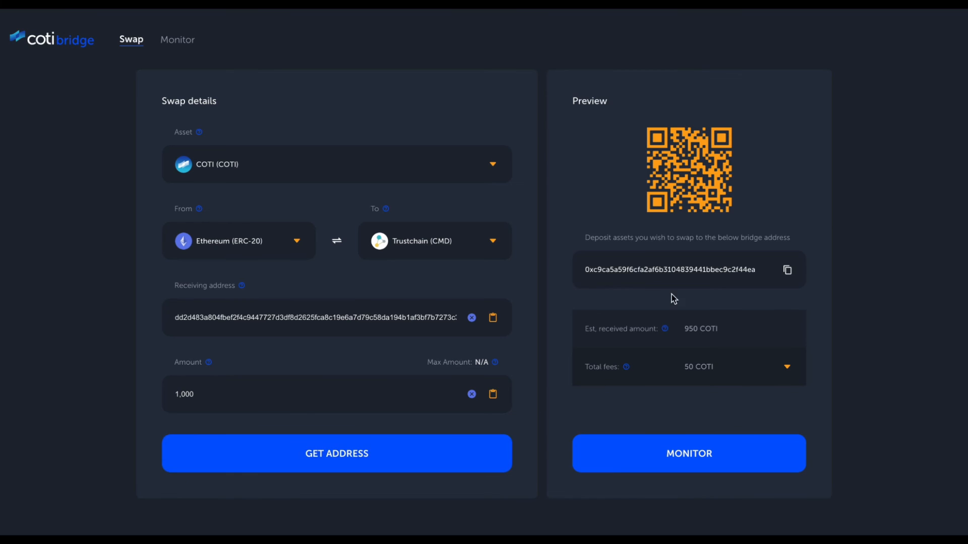
{"action": "mouse_move", "coordinate": [765, 255]}
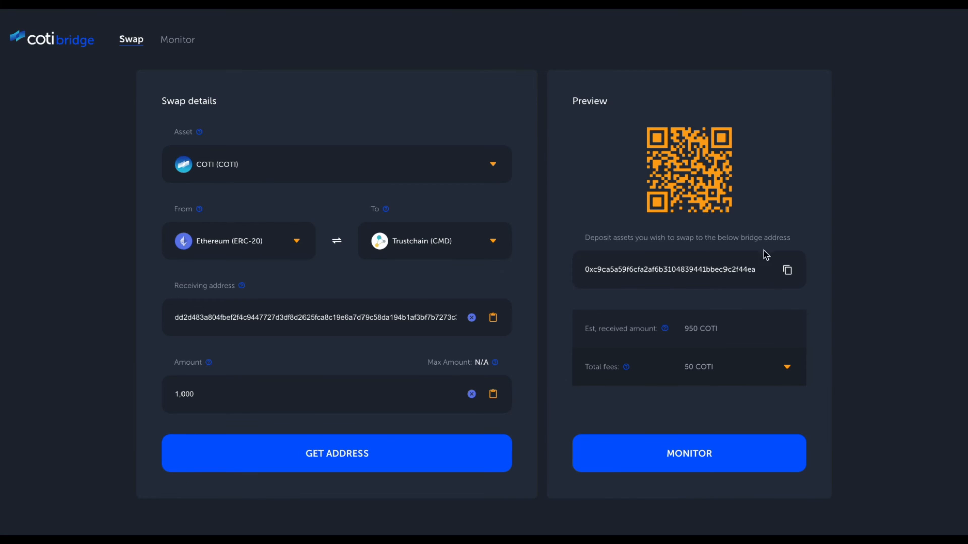
{"action": "mouse_move", "coordinate": [788, 270]}
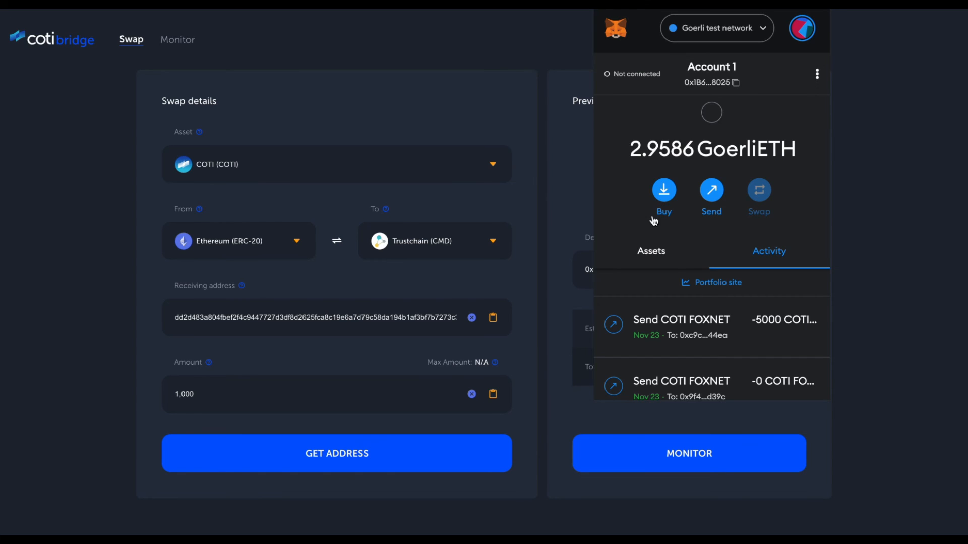
Step: Start a COTI FOXNET send in MetaMask to the deposit address with amount 1000
{"action": "left_click", "coordinate": [651, 251]}
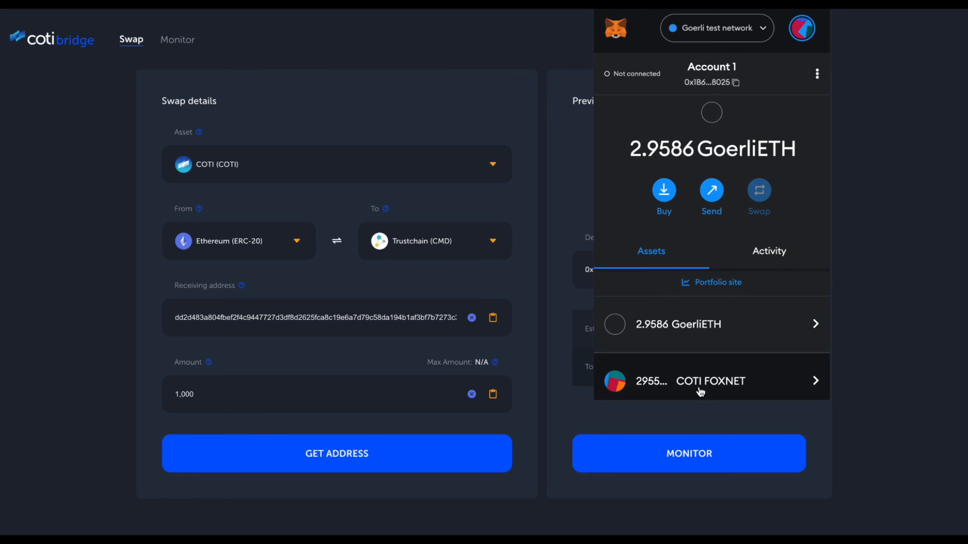
{"action": "left_click", "coordinate": [710, 381]}
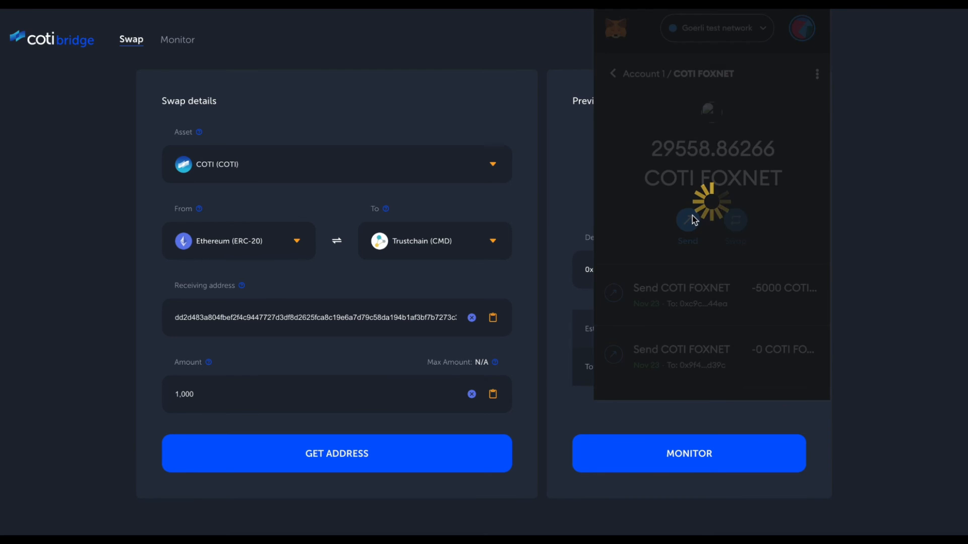
{"action": "left_click", "coordinate": [687, 219]}
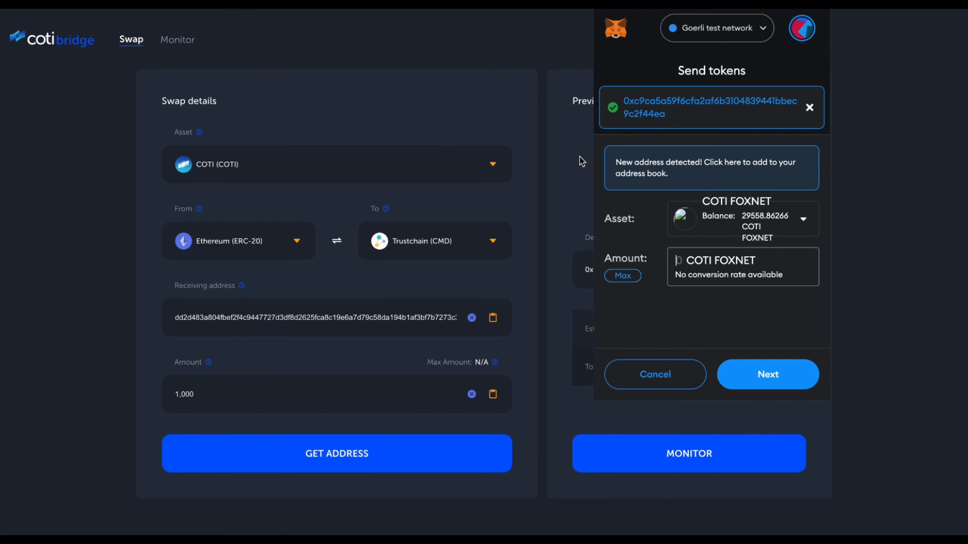
{"action": "type", "text": "500"}
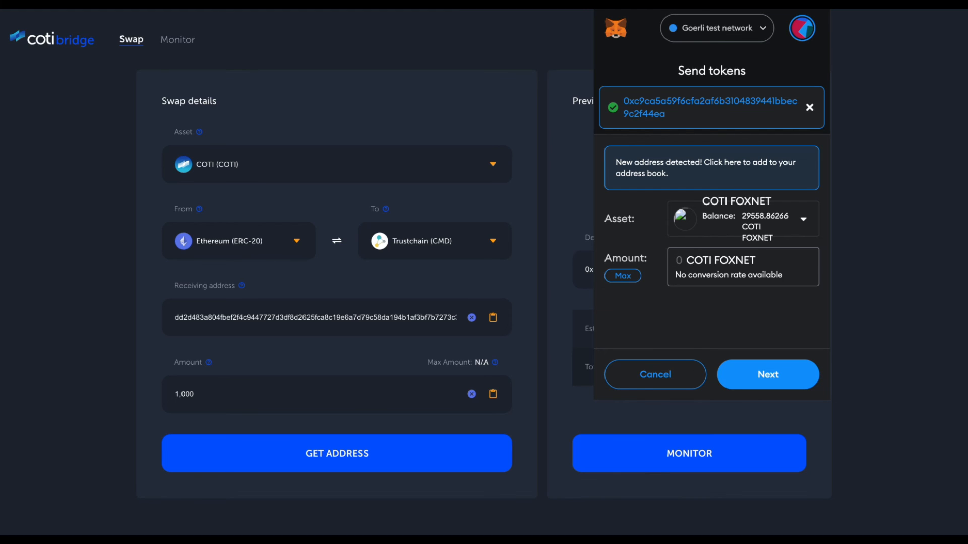
{"action": "type", "text": "1000"}
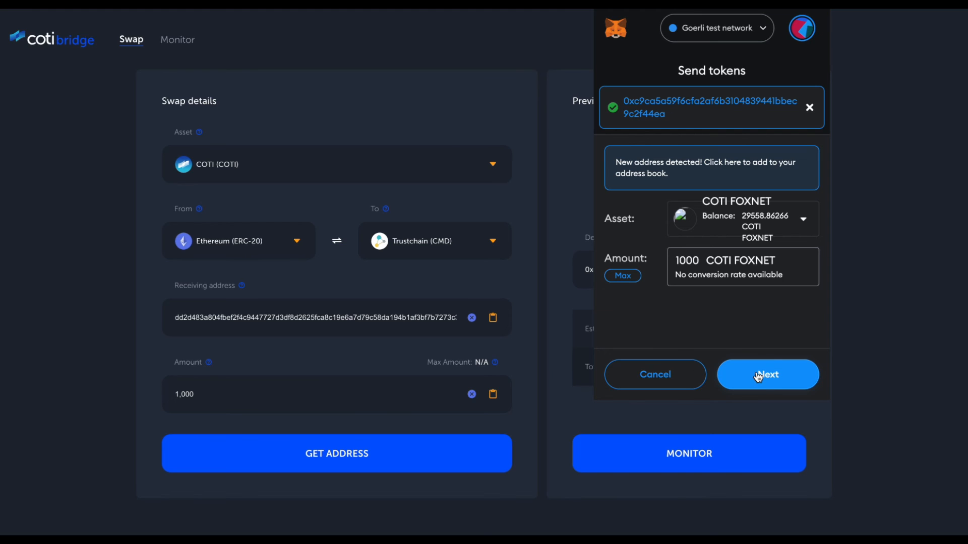
Step: Review and confirm the 1000 COTI FOXNET transfer to the bridge
{"action": "left_click", "coordinate": [766, 374]}
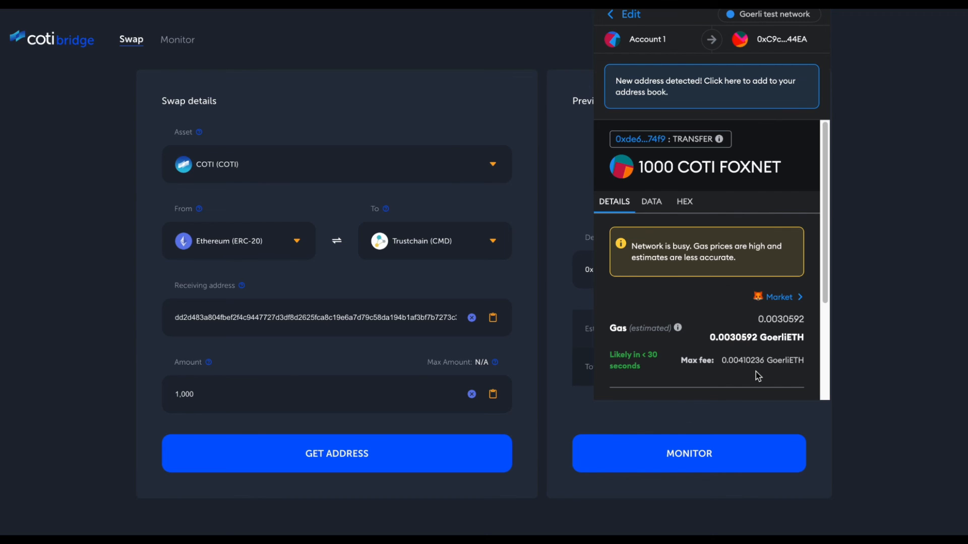
{"action": "scroll", "scroll_direction": "down", "scroll_amount": 3}
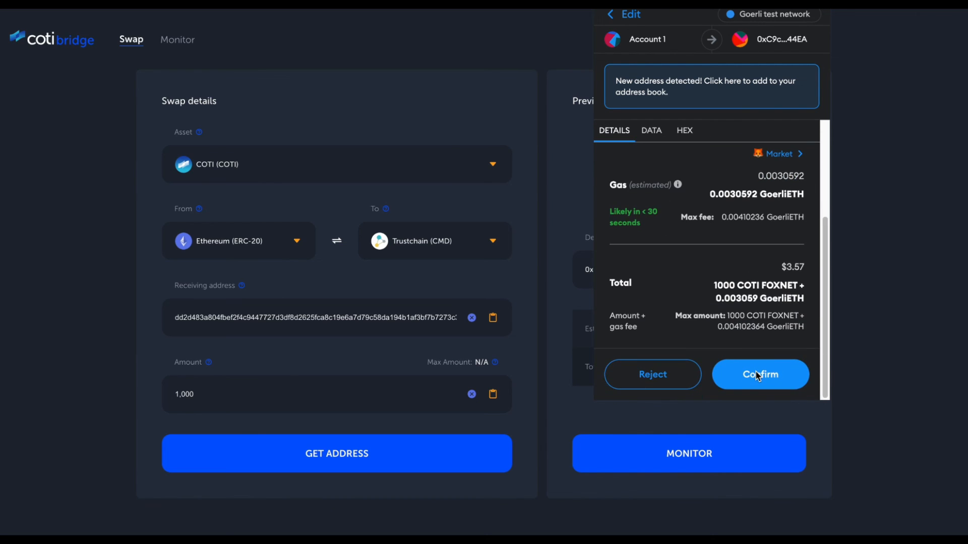
{"action": "left_click", "coordinate": [760, 375]}
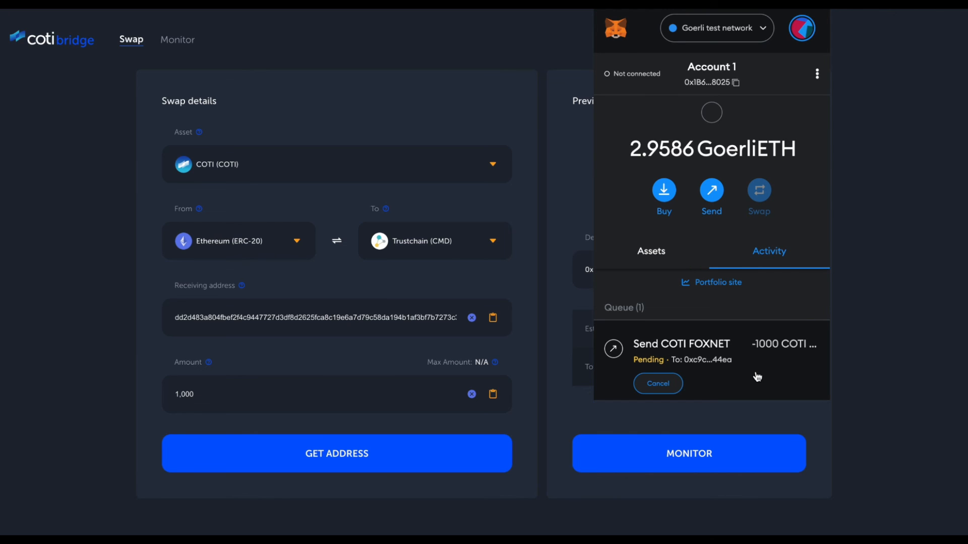
{"action": "scroll", "scroll_direction": "down", "scroll_amount": 3}
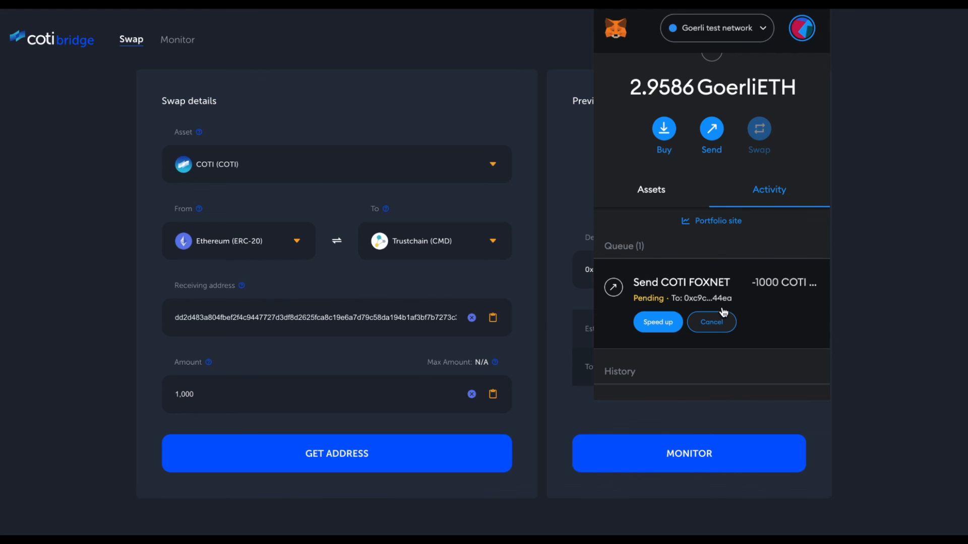
{"action": "mouse_move", "coordinate": [753, 313]}
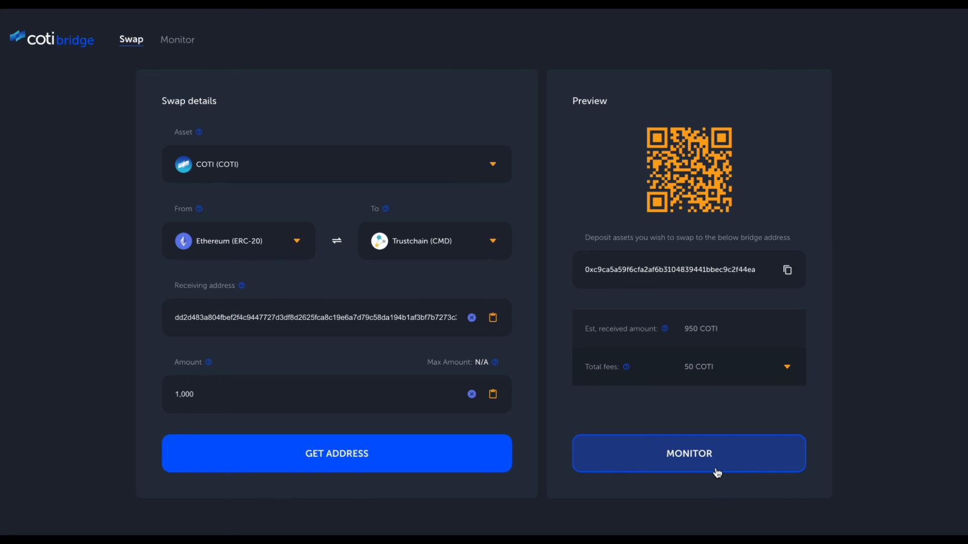
{"action": "mouse_move", "coordinate": [182, 113]}
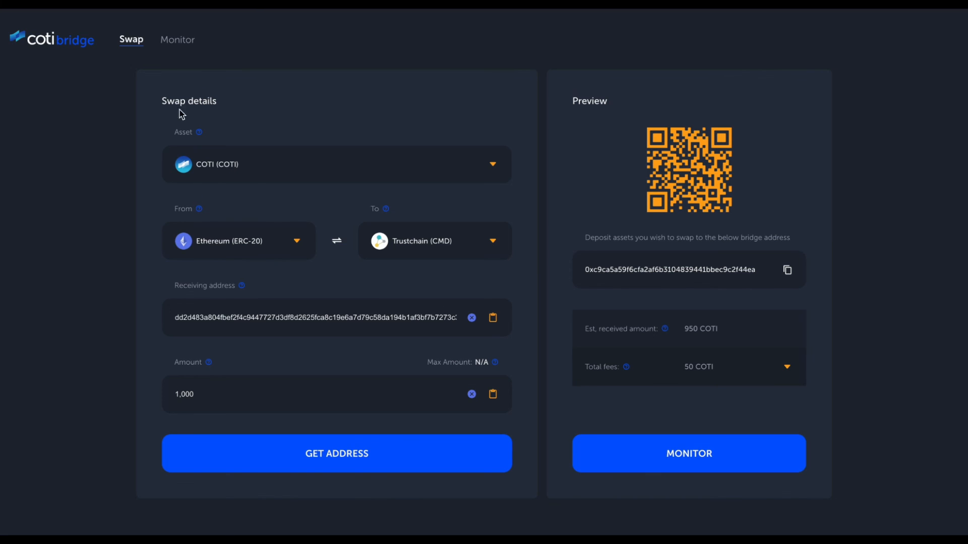
{"action": "mouse_move", "coordinate": [189, 48]}
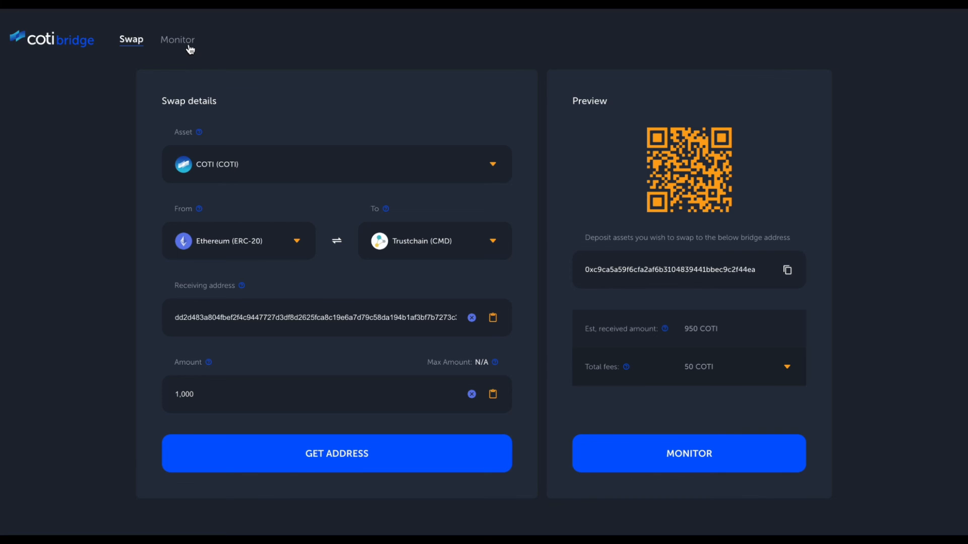
{"action": "mouse_move", "coordinate": [211, 60]}
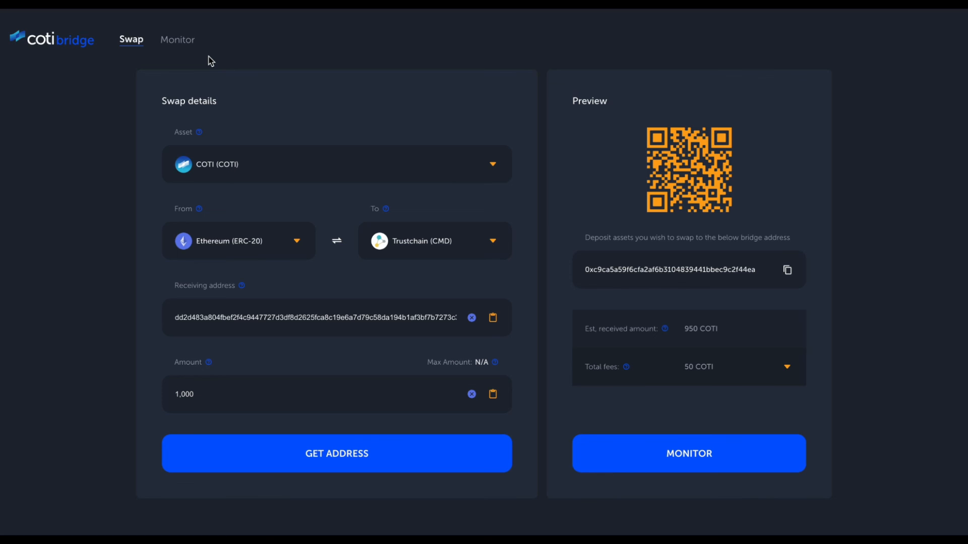
{"action": "mouse_move", "coordinate": [361, 106]}
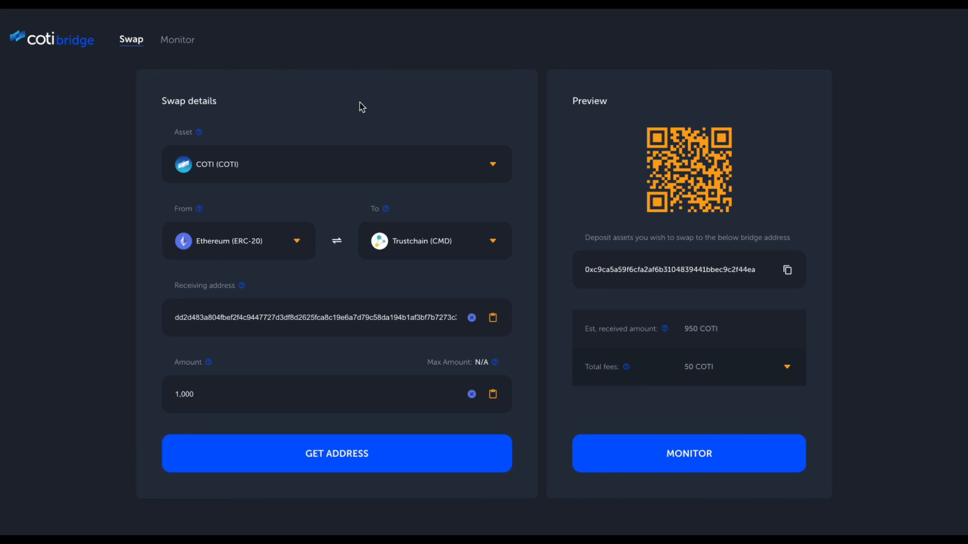